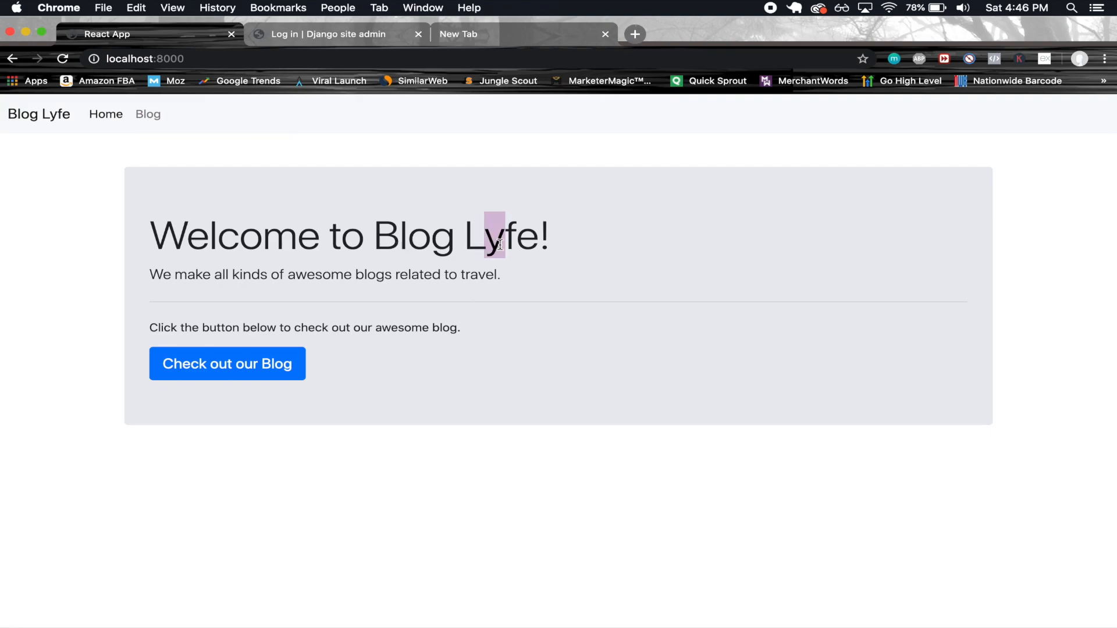
mouse_move(359, 317)
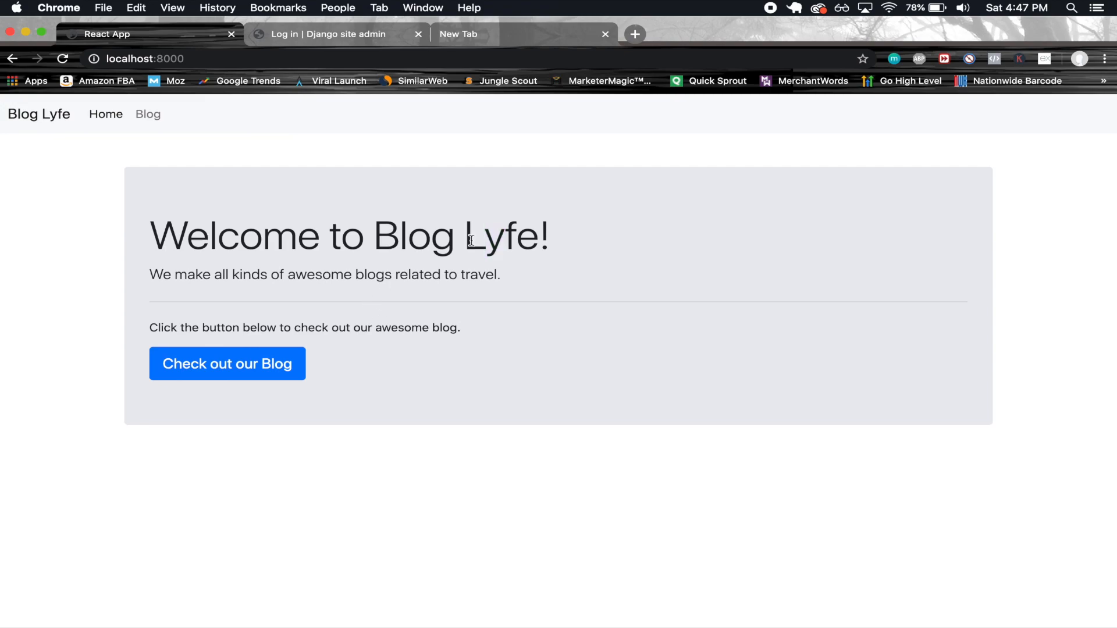
mouse_move(444, 289)
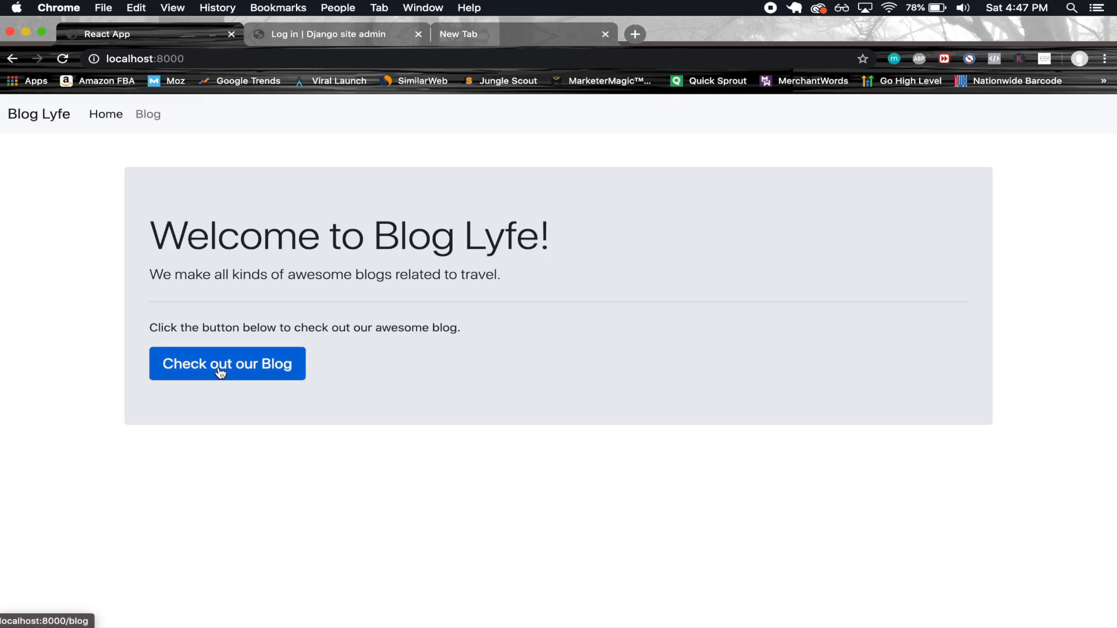
Step: Browse the blog listing and read the 'My Experience Traveling the World' post, then return
click(227, 363)
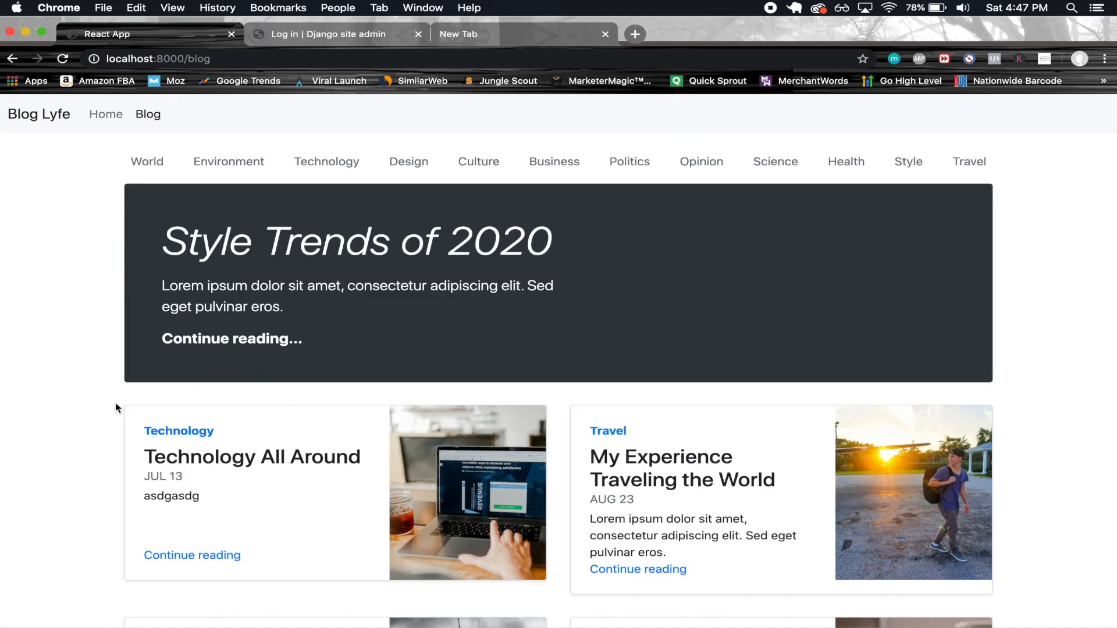
mouse_move(545, 362)
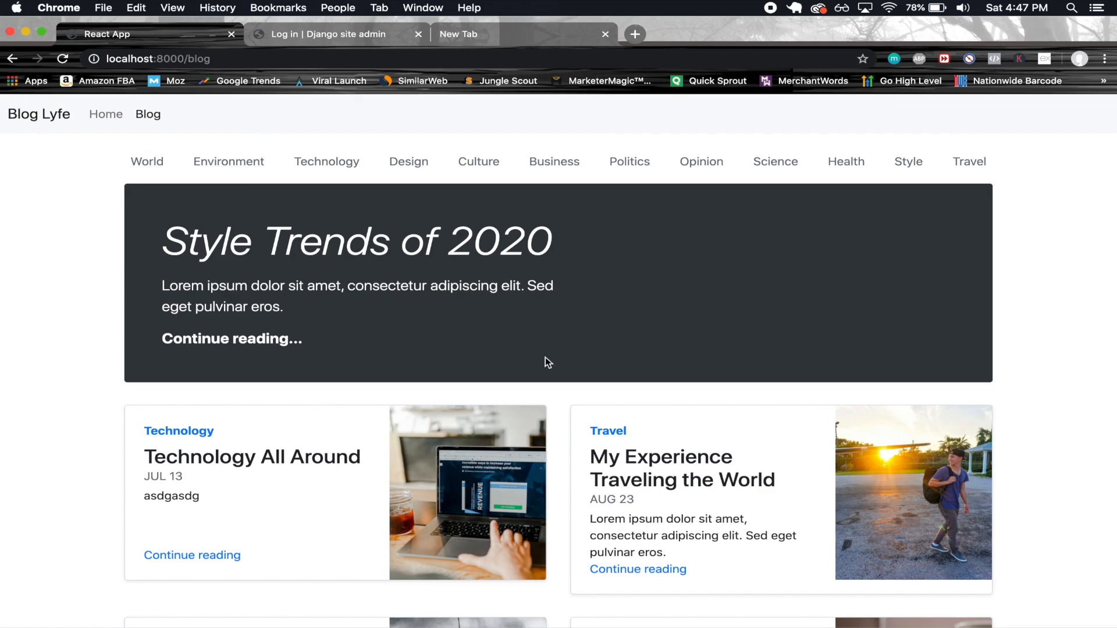
mouse_move(775, 161)
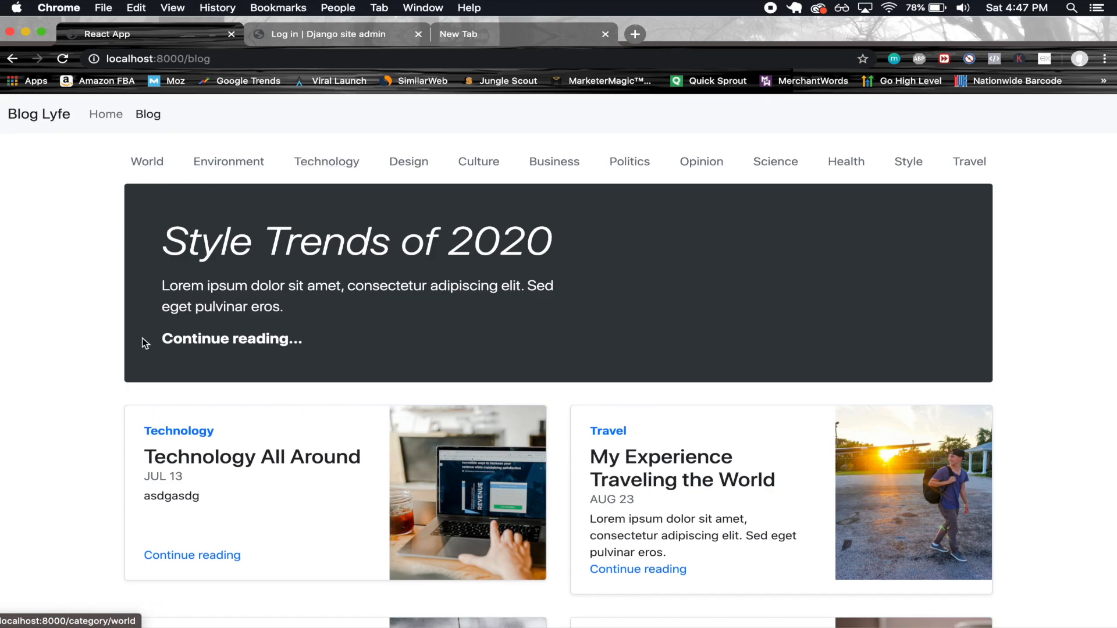
mouse_move(101, 318)
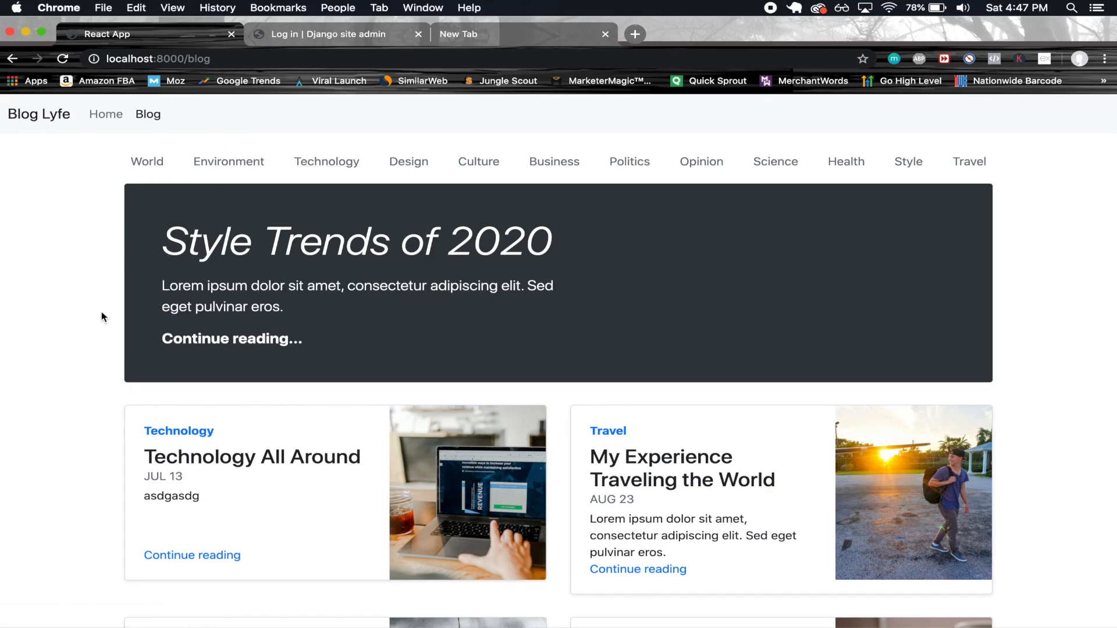
scroll(down, 3)
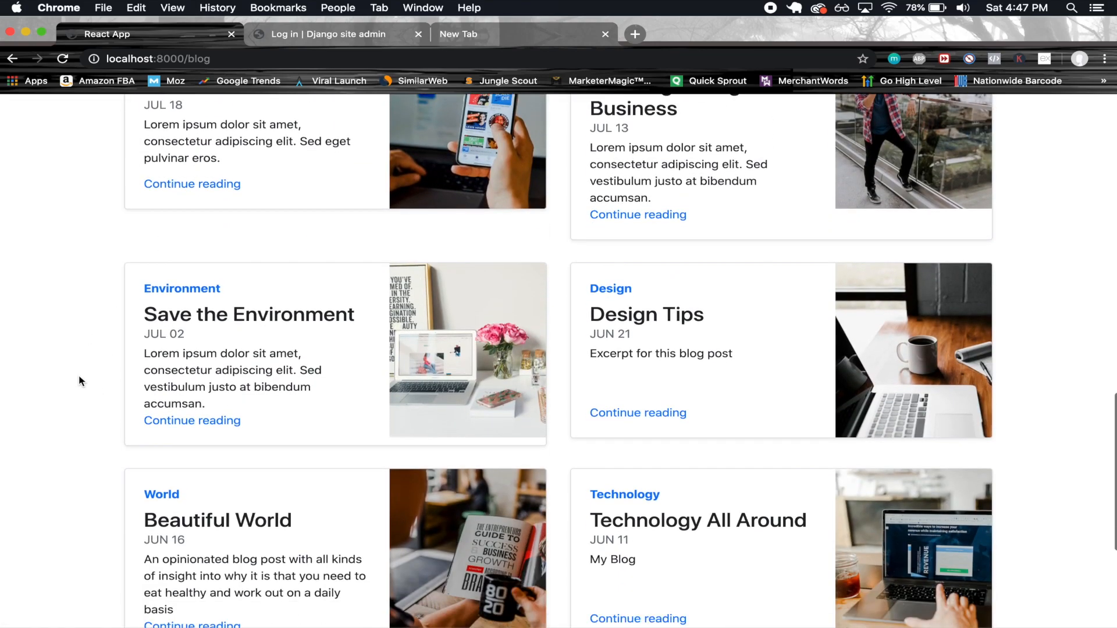
scroll(up, 3)
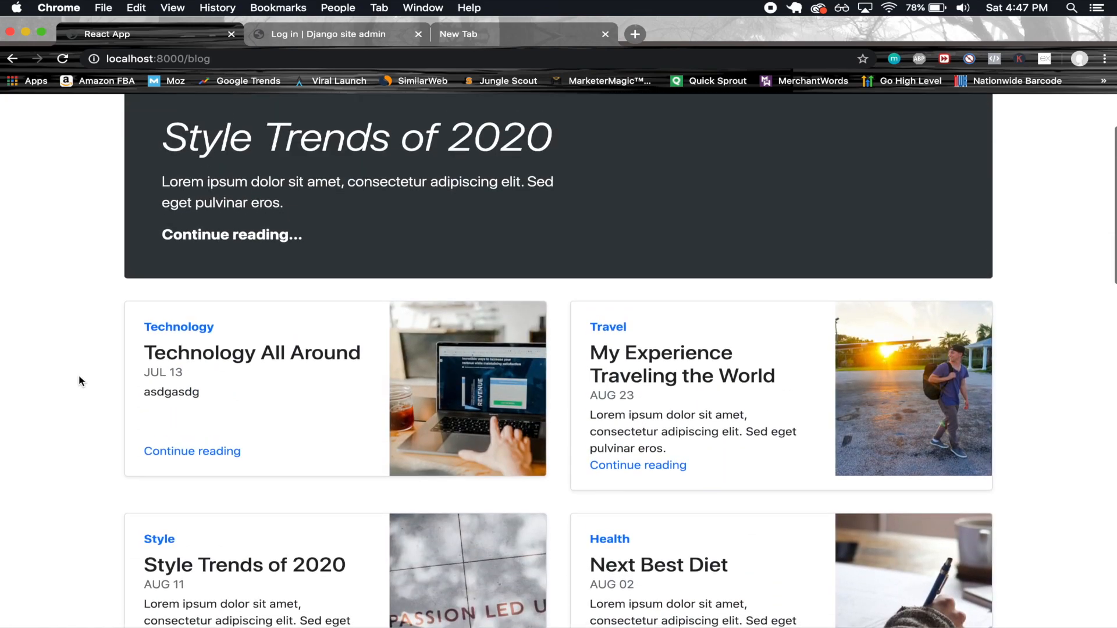
mouse_move(638, 465)
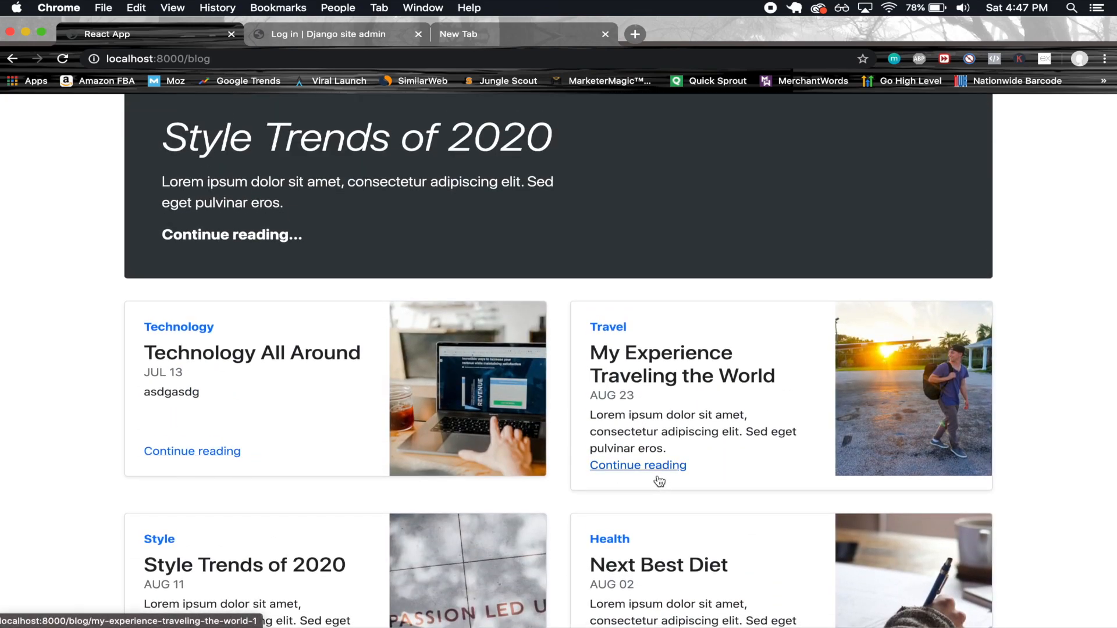
click(638, 466)
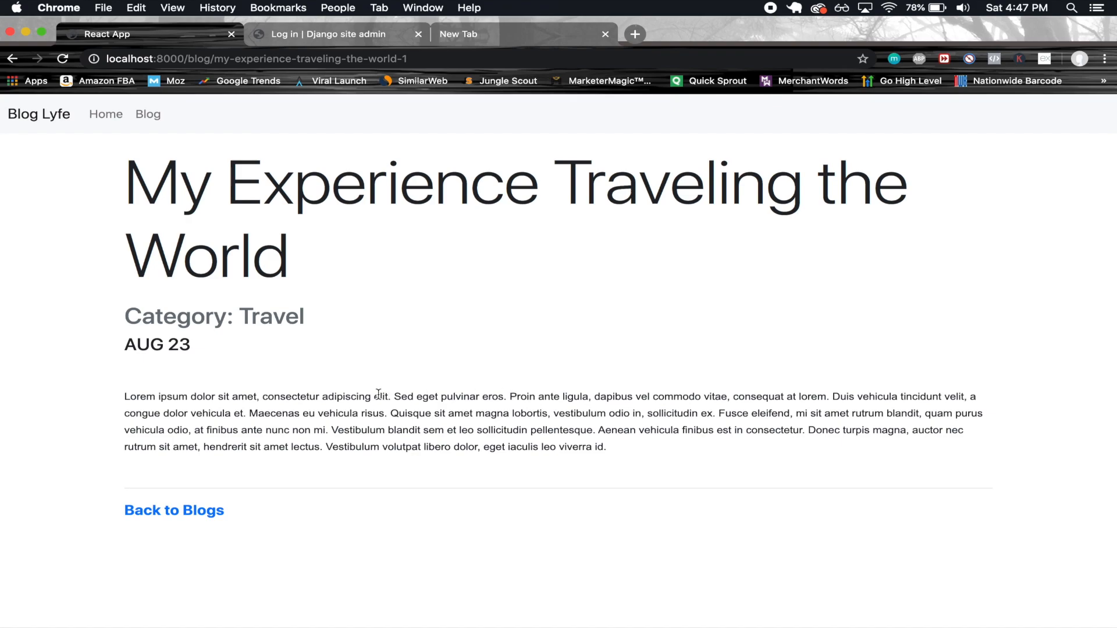
click(106, 114)
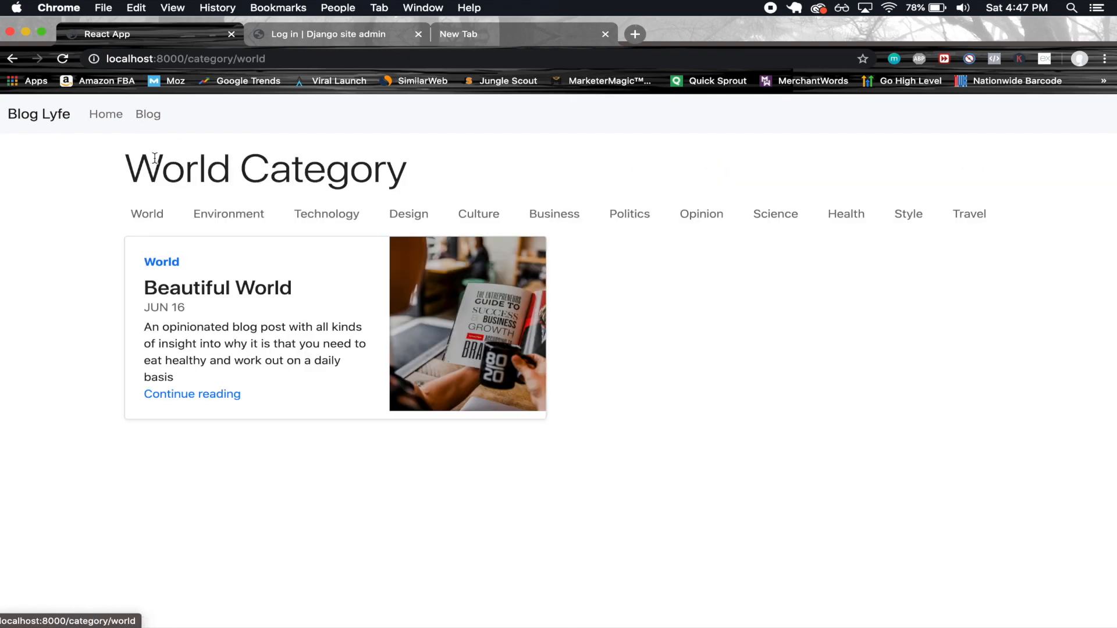
Step: View the Environment, Opinion, Travel, Environment again, and Technology category listings
click(228, 213)
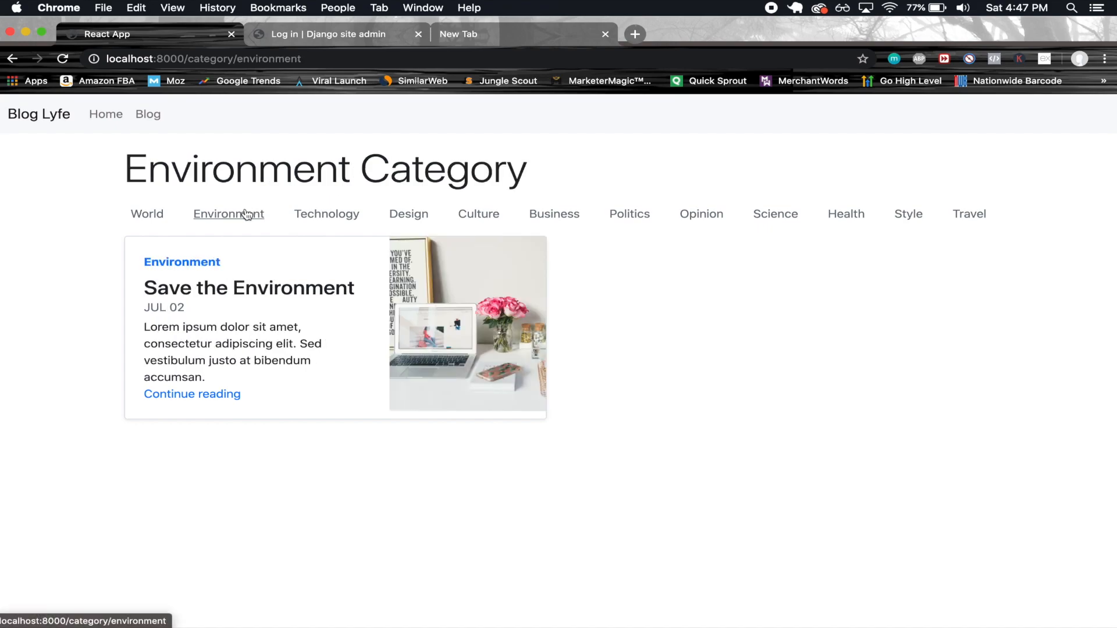
click(409, 213)
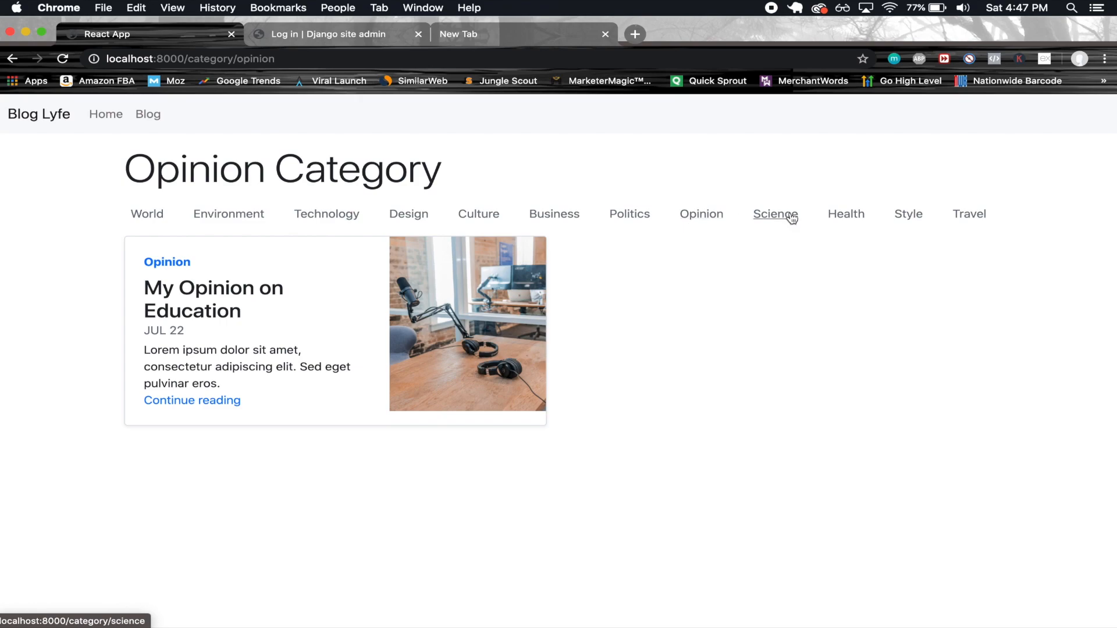
click(968, 214)
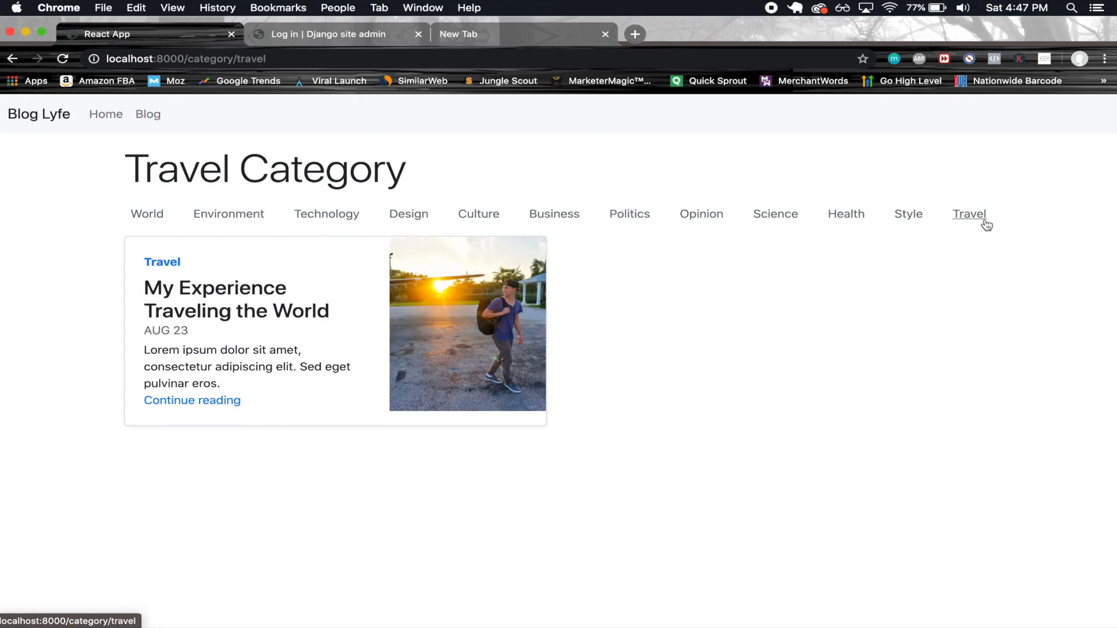
click(228, 214)
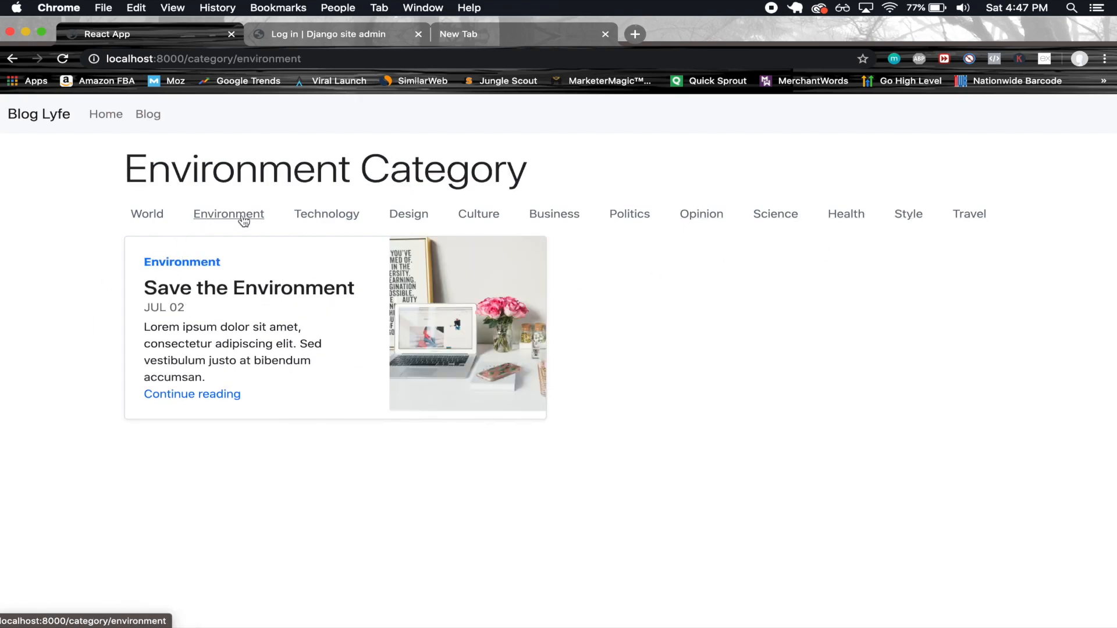
click(326, 214)
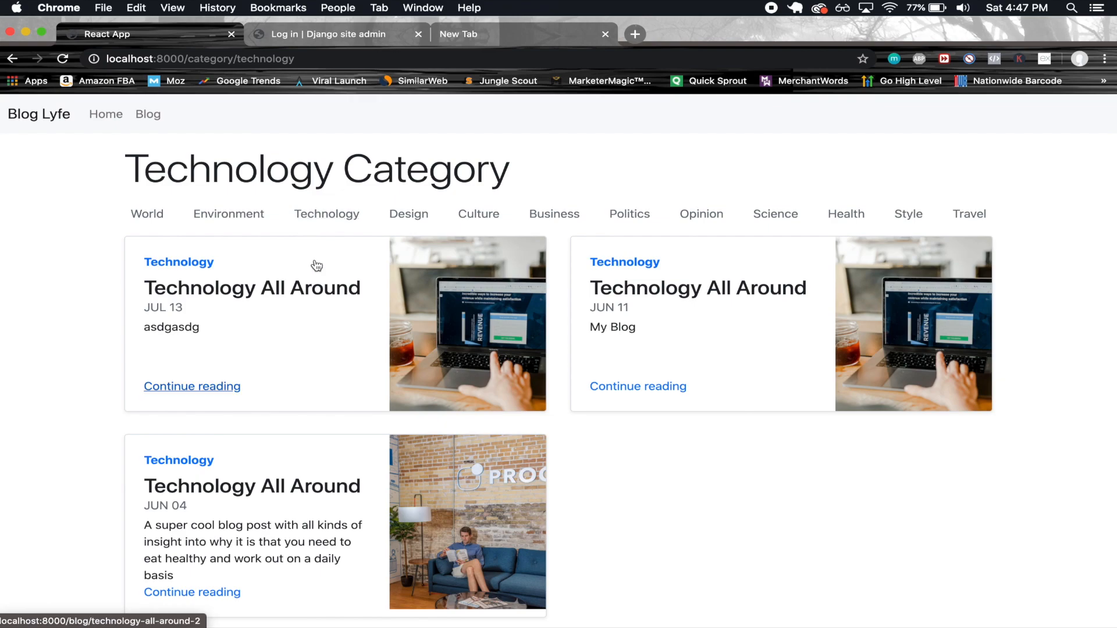
mouse_move(253, 128)
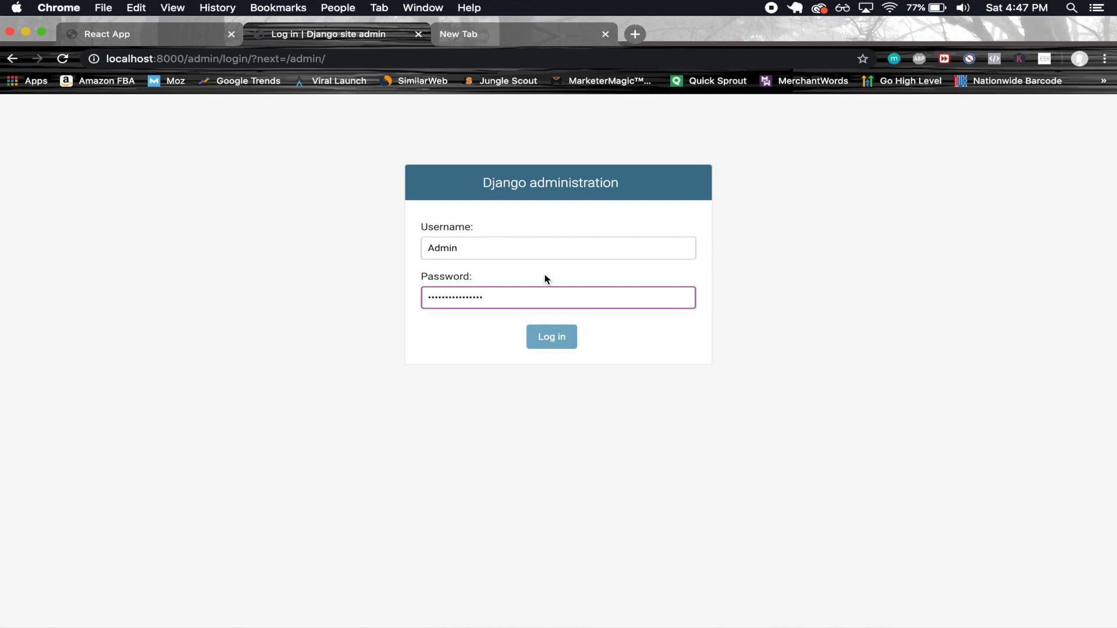
Step: Log in to Django admin and start adding a new blog post
click(551, 337)
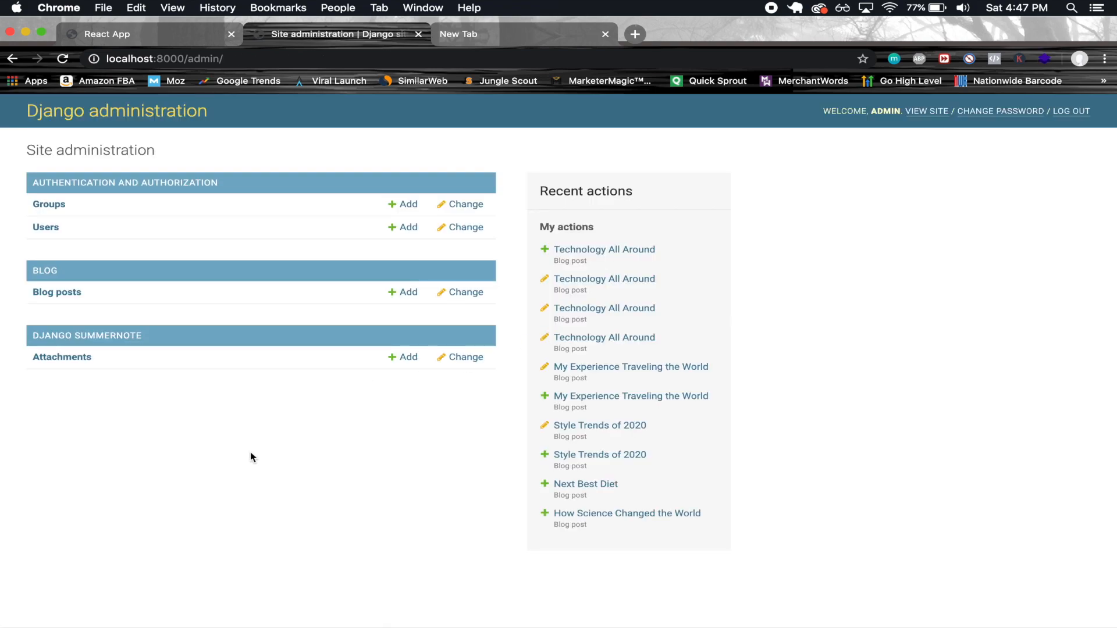
mouse_move(238, 448)
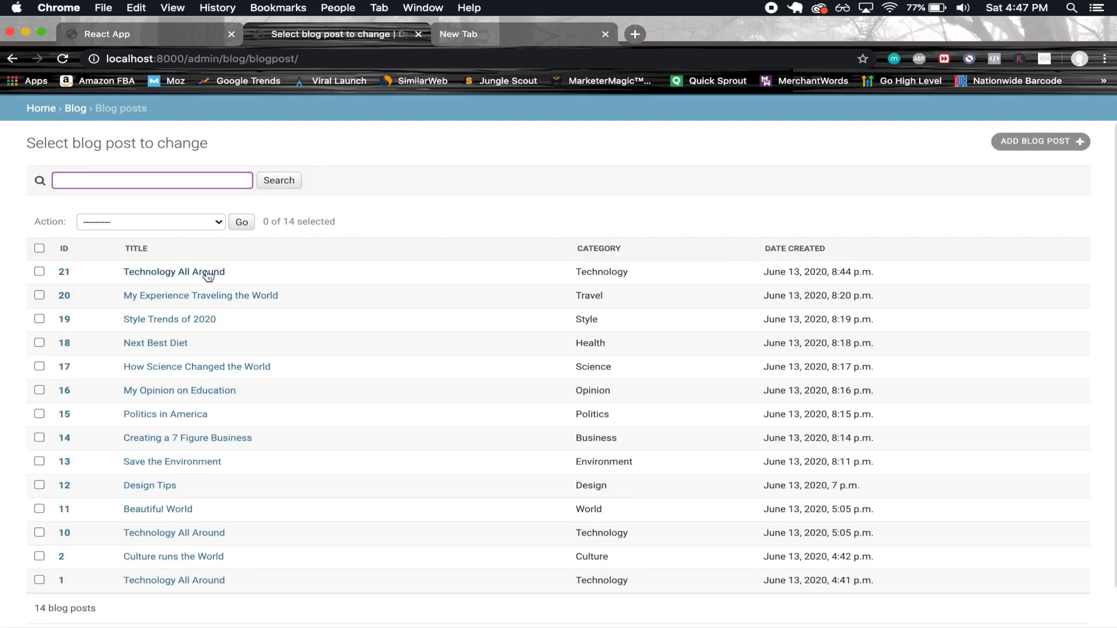
mouse_move(1040, 141)
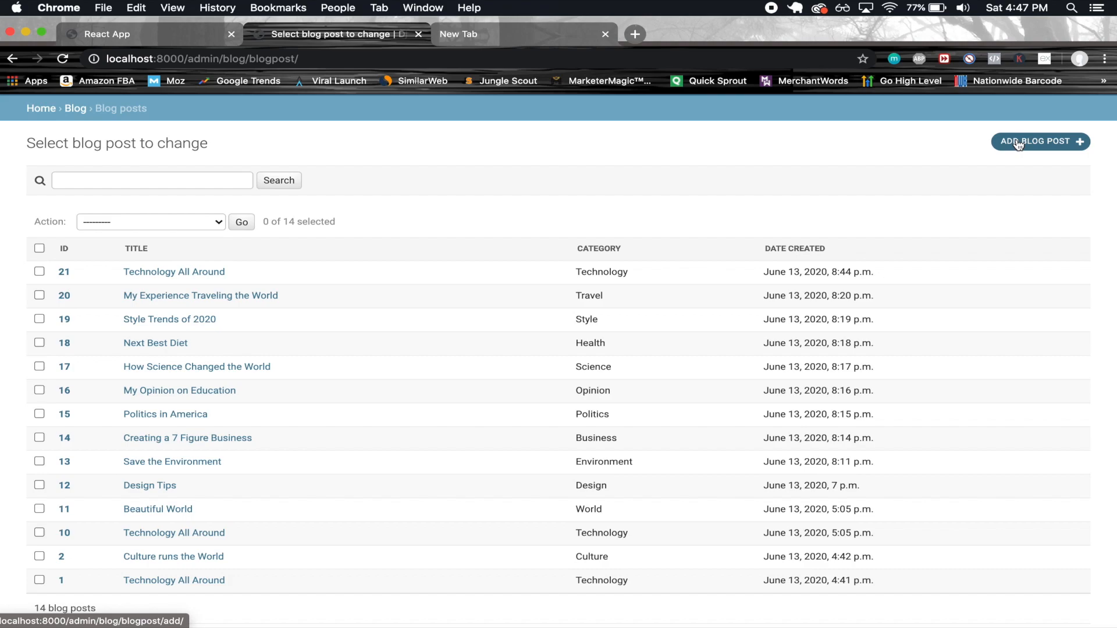
click(1039, 141)
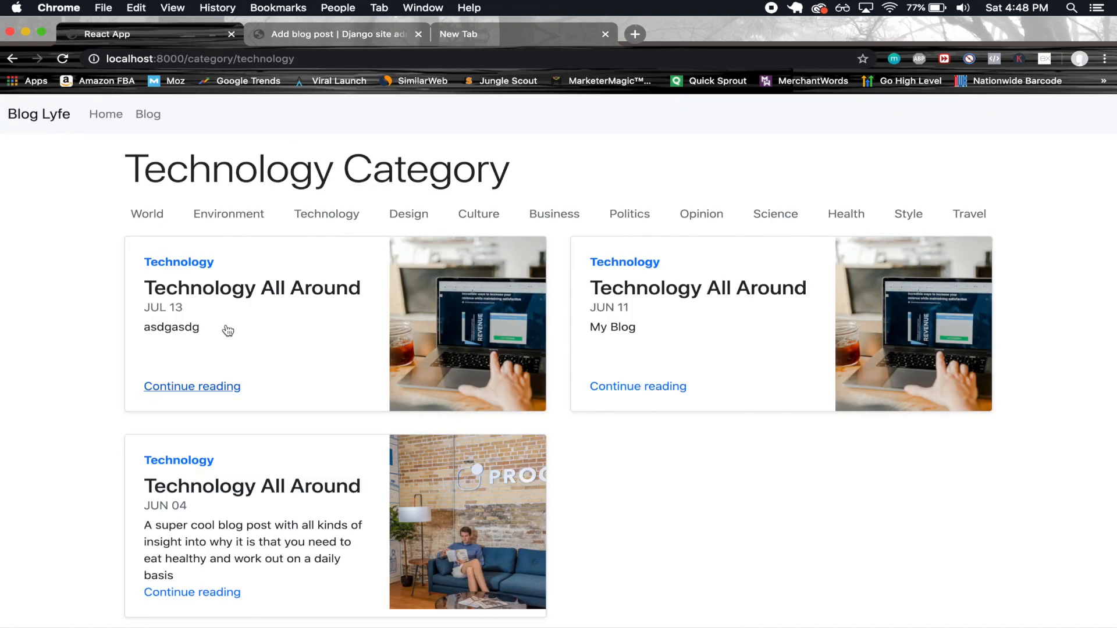
Step: Open the JUL 13 'Technology All Around' post from the Technology category
click(191, 387)
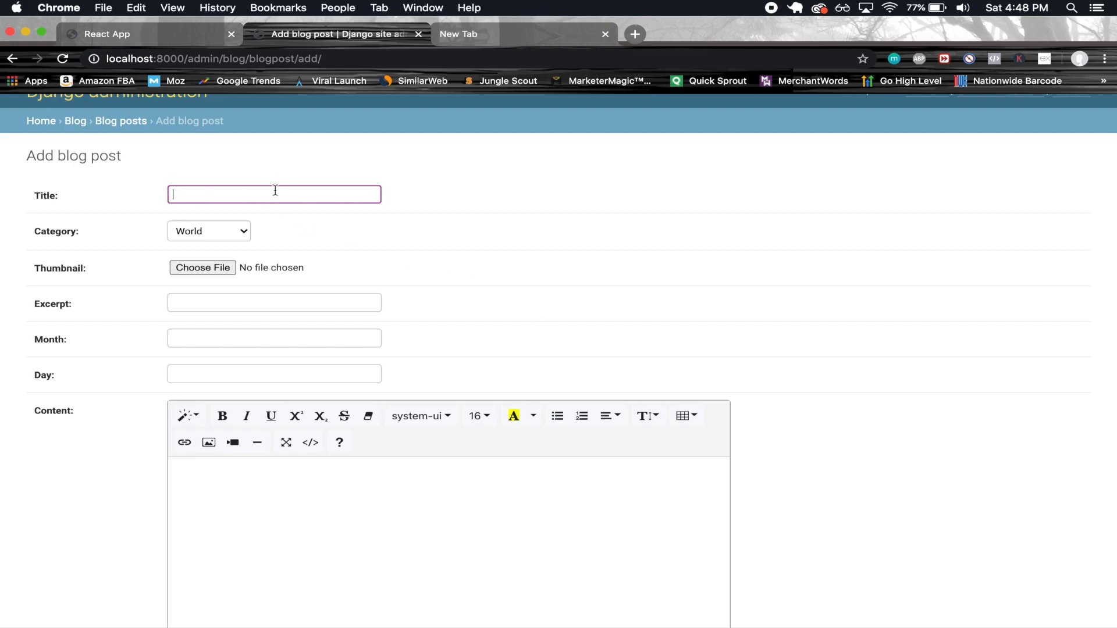
mouse_move(292, 187)
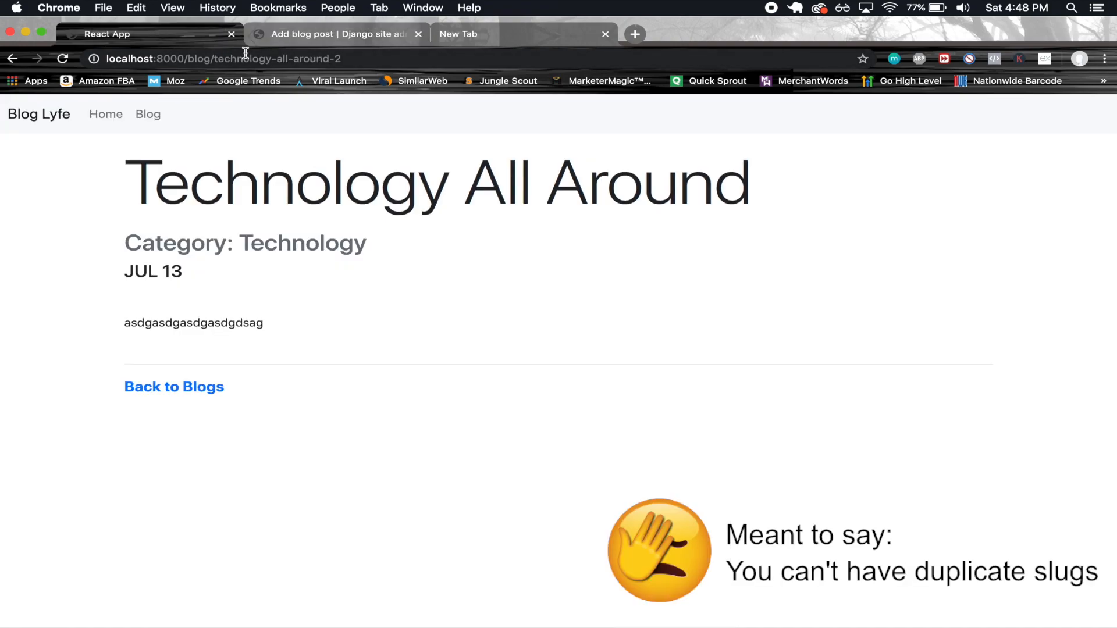
mouse_move(133, 175)
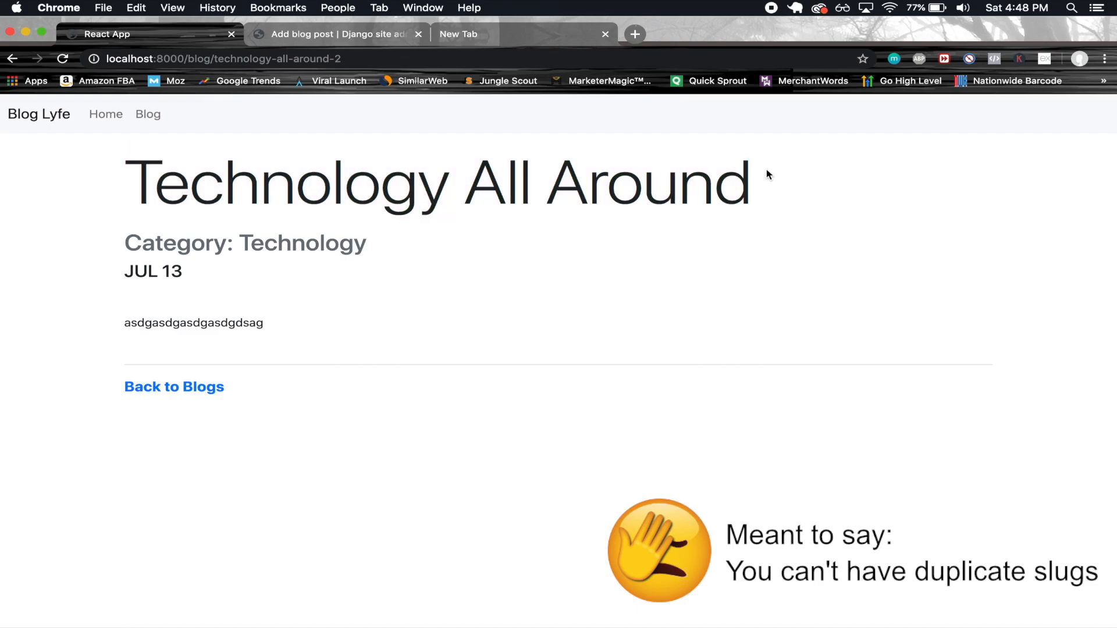
Step: Title the new post 'Technology All Around', set category Technology, and choose a thumbnail
click(335, 34)
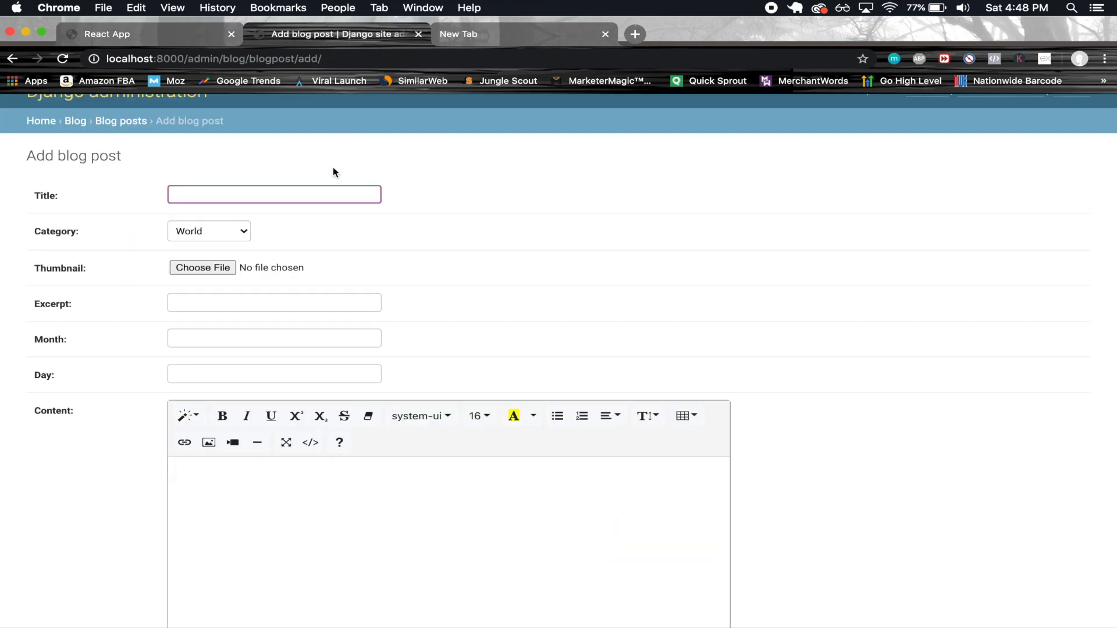
text(Technology)
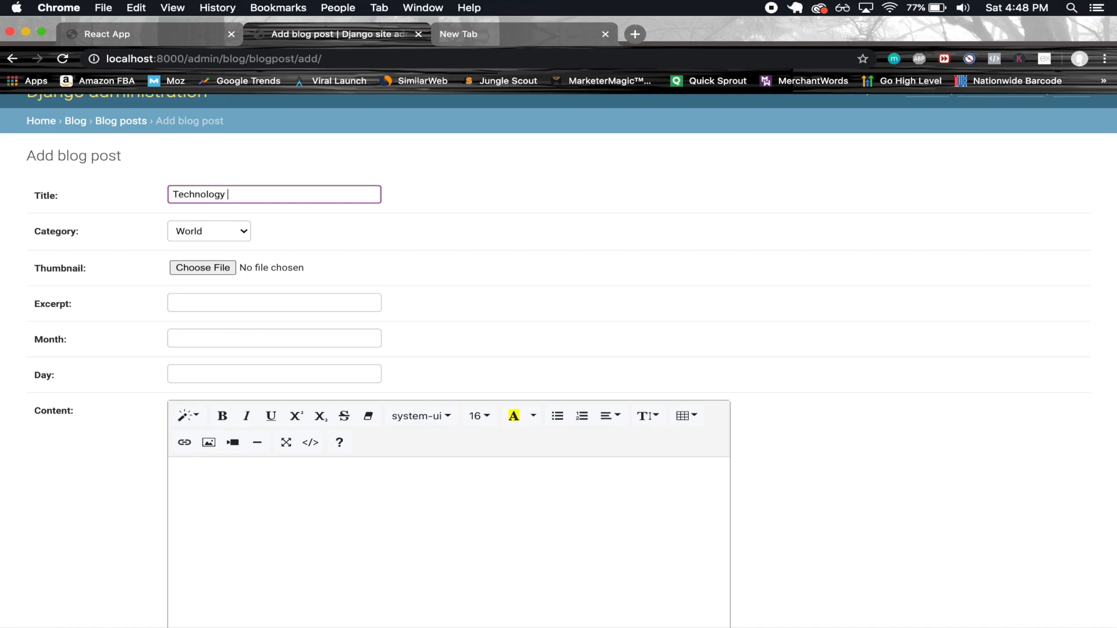
text(All Around)
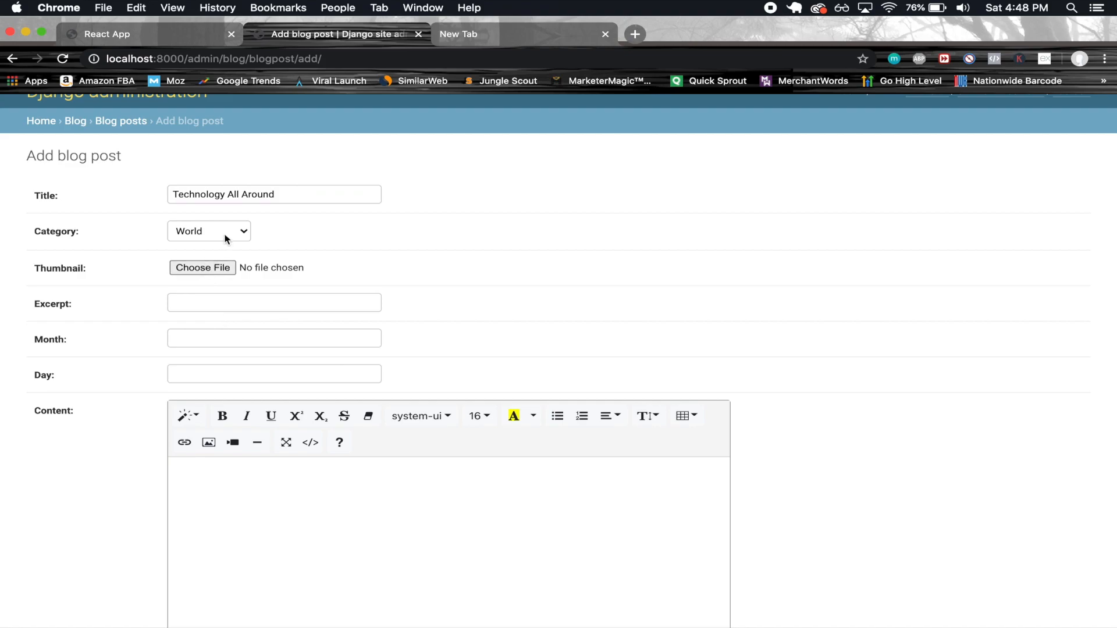
click(209, 231)
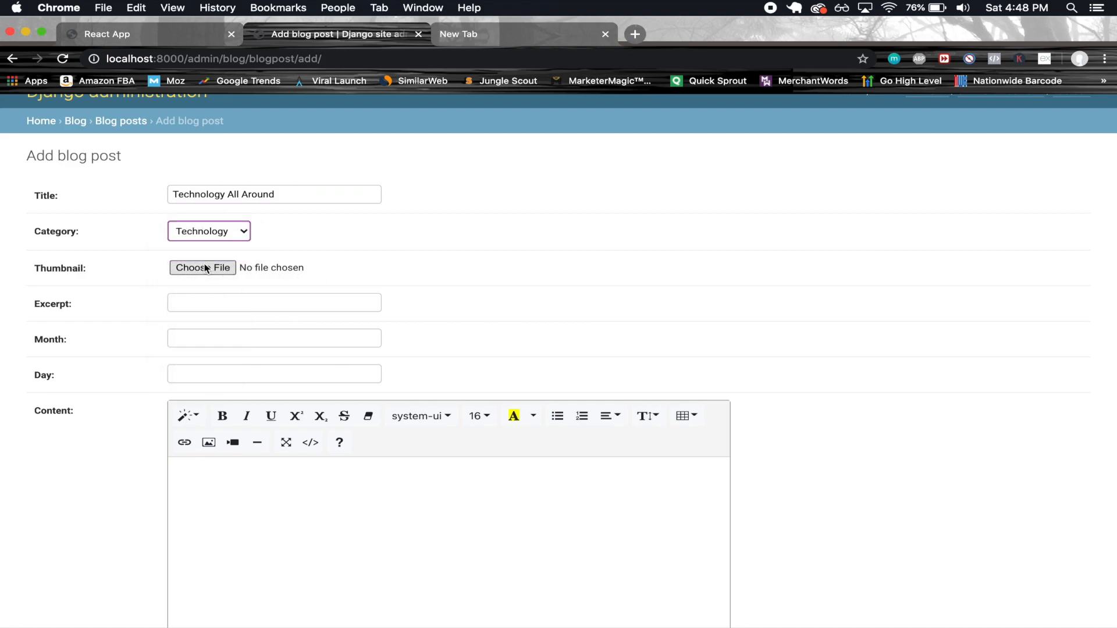
click(203, 267)
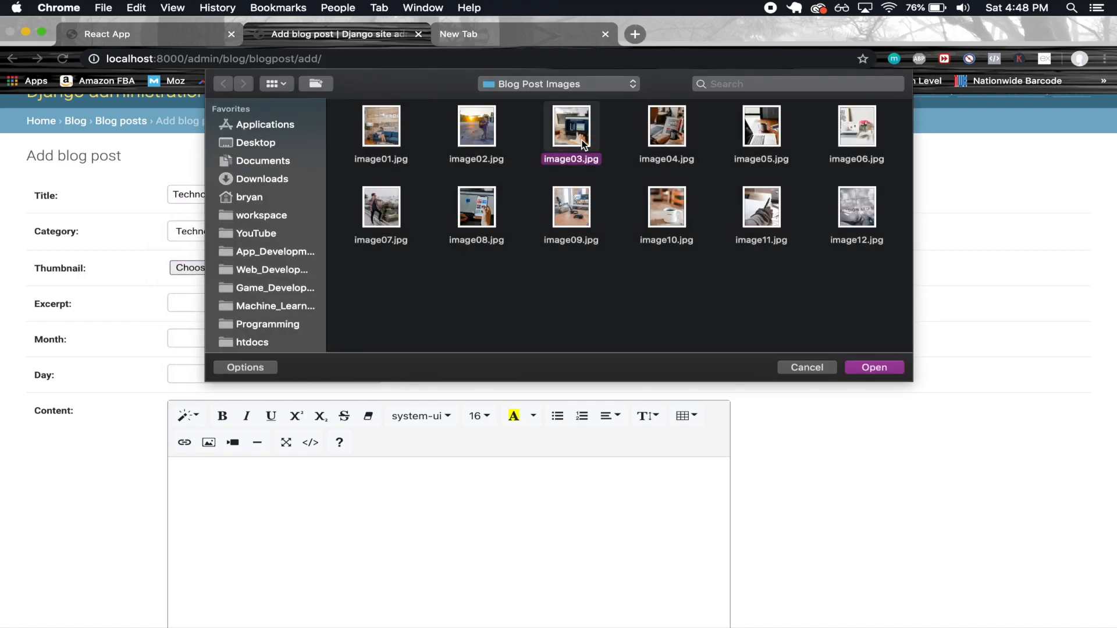
Step: Enter excerpt 'asdgasdgasdg', month Jun and day 01, then save the post
click(874, 367)
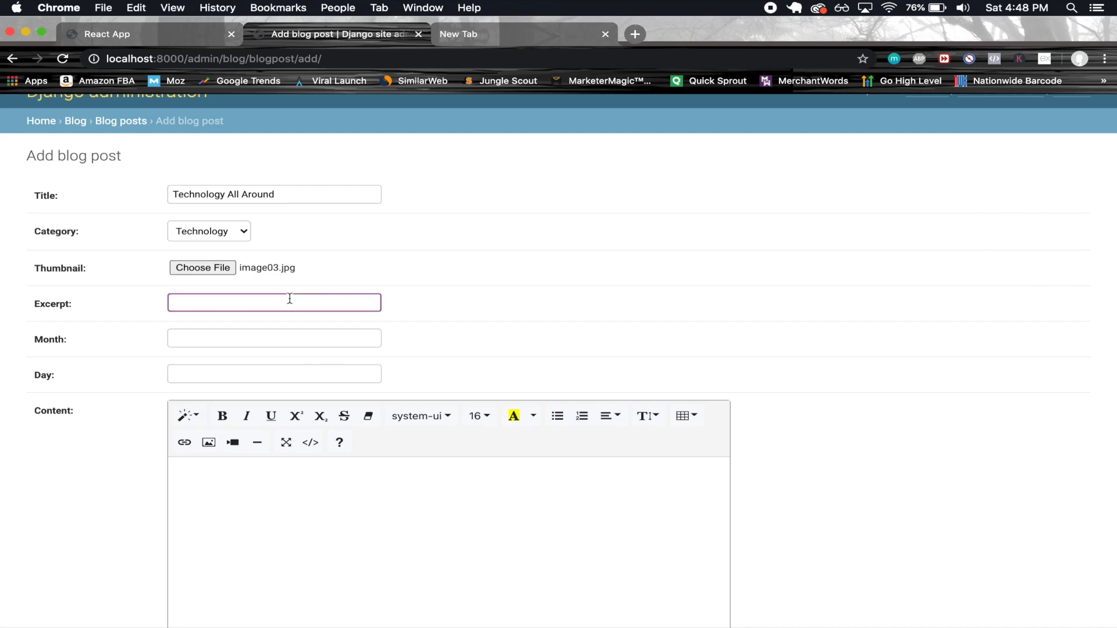
text(asdgasdgasdg)
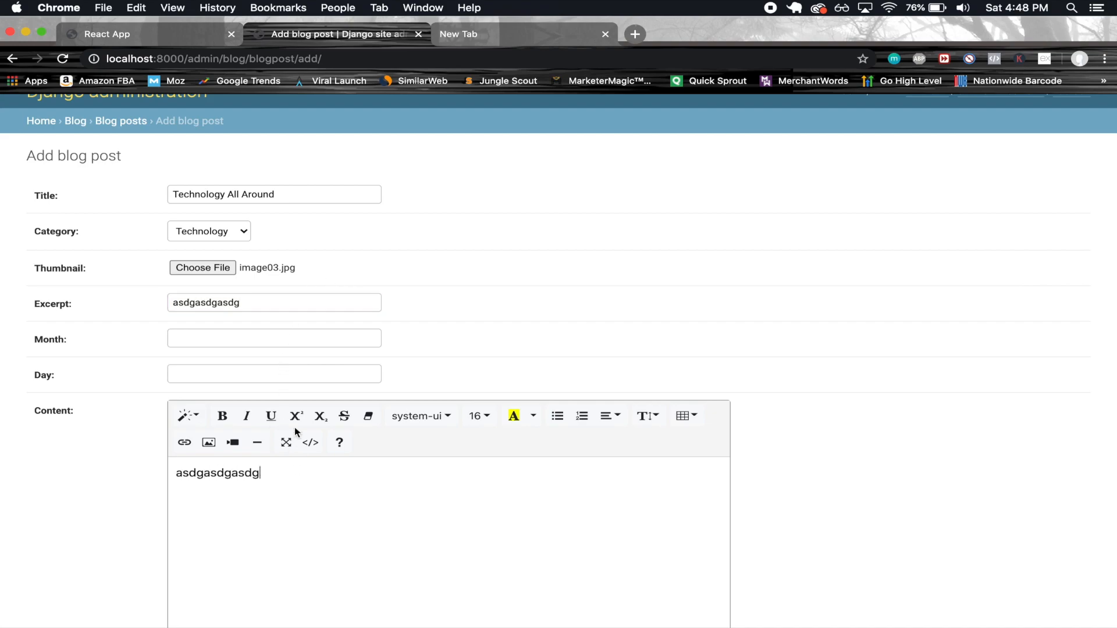
text(Jun)
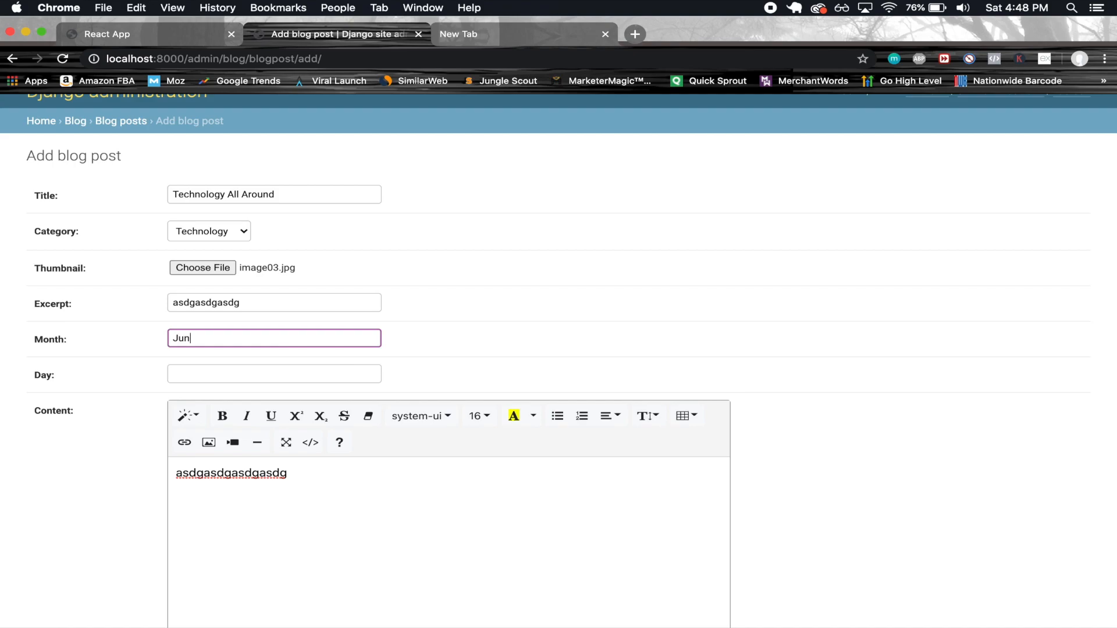
text(01)
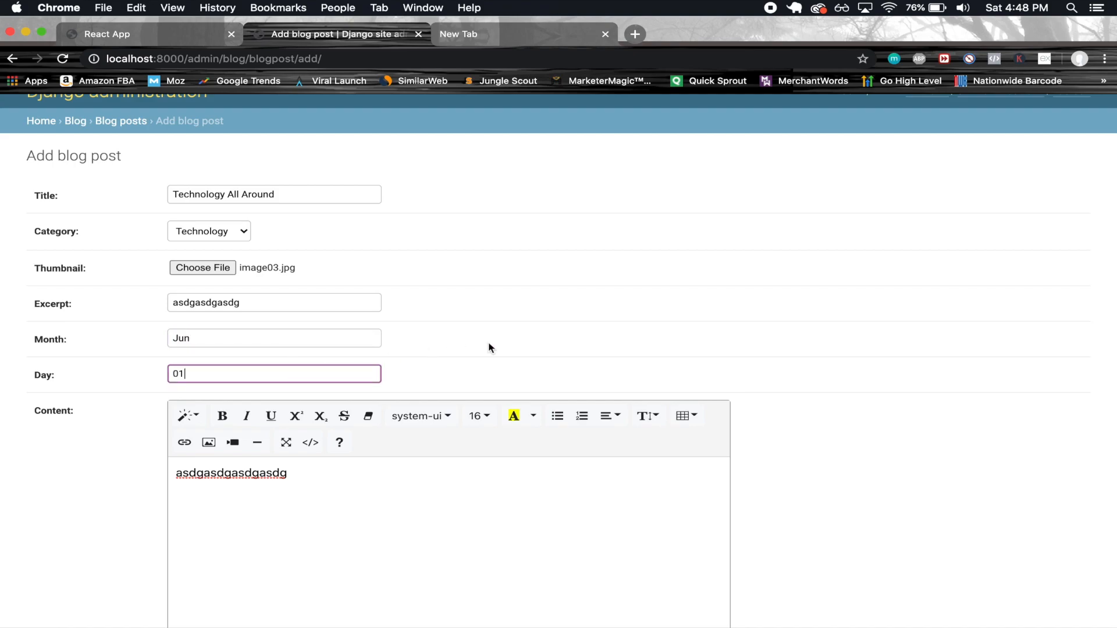
scroll(down, 3)
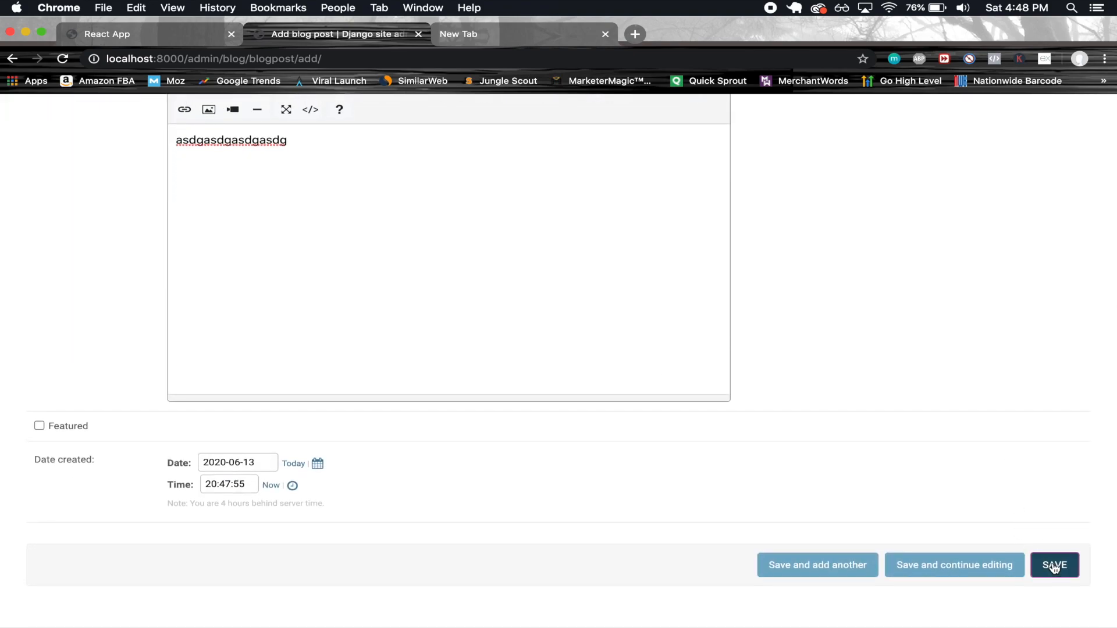
click(1055, 566)
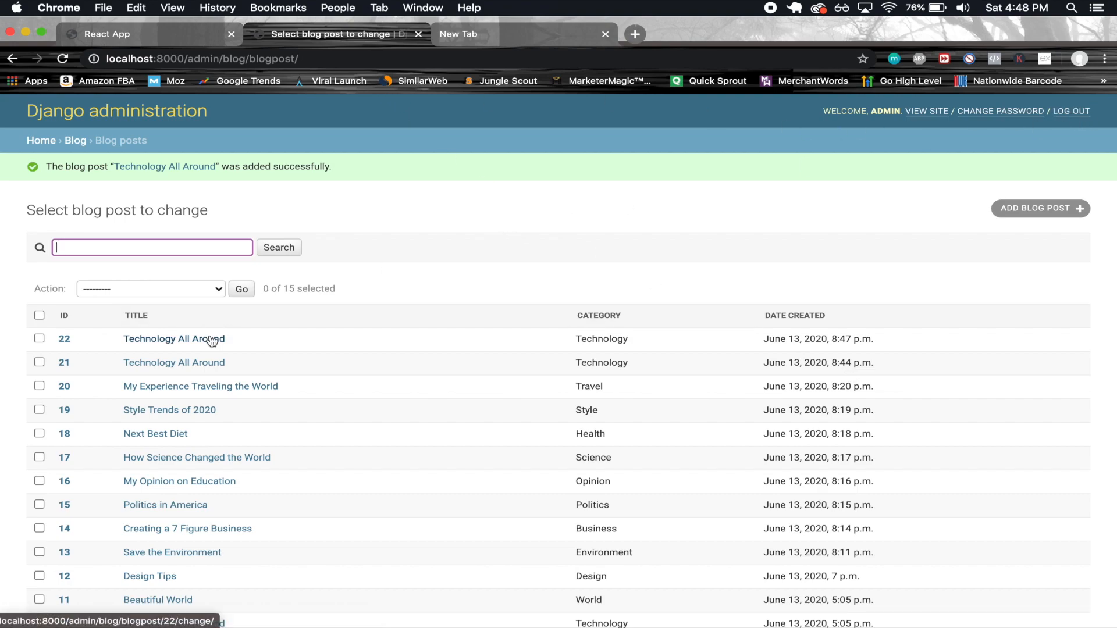
Step: Review the saved 'Technology All Around' post's change form, then return to admin home
click(174, 339)
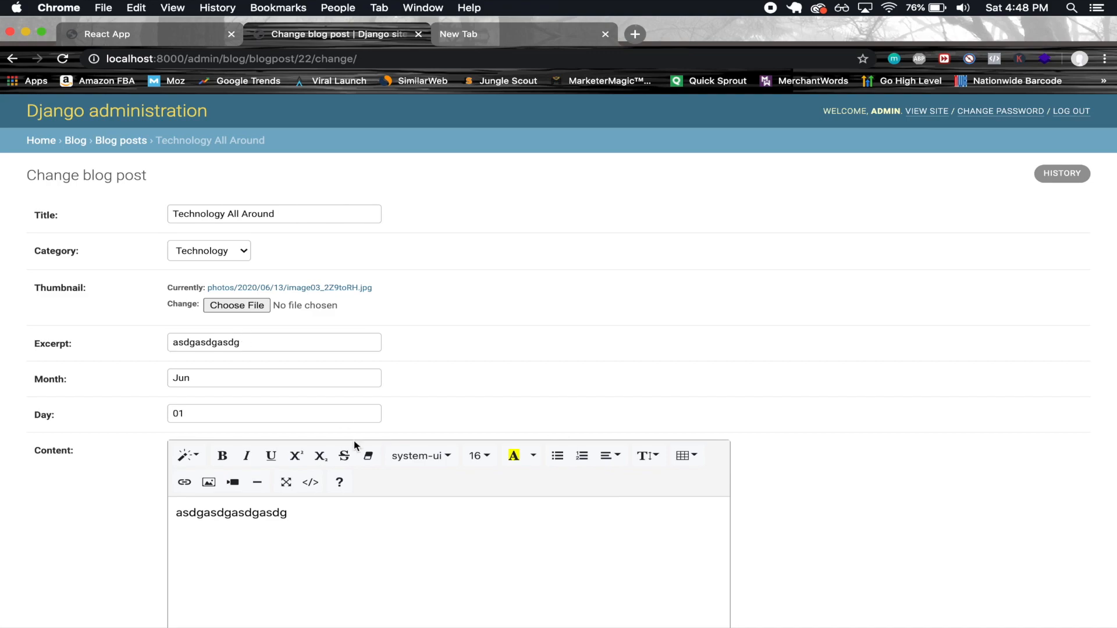
scroll(down, 3)
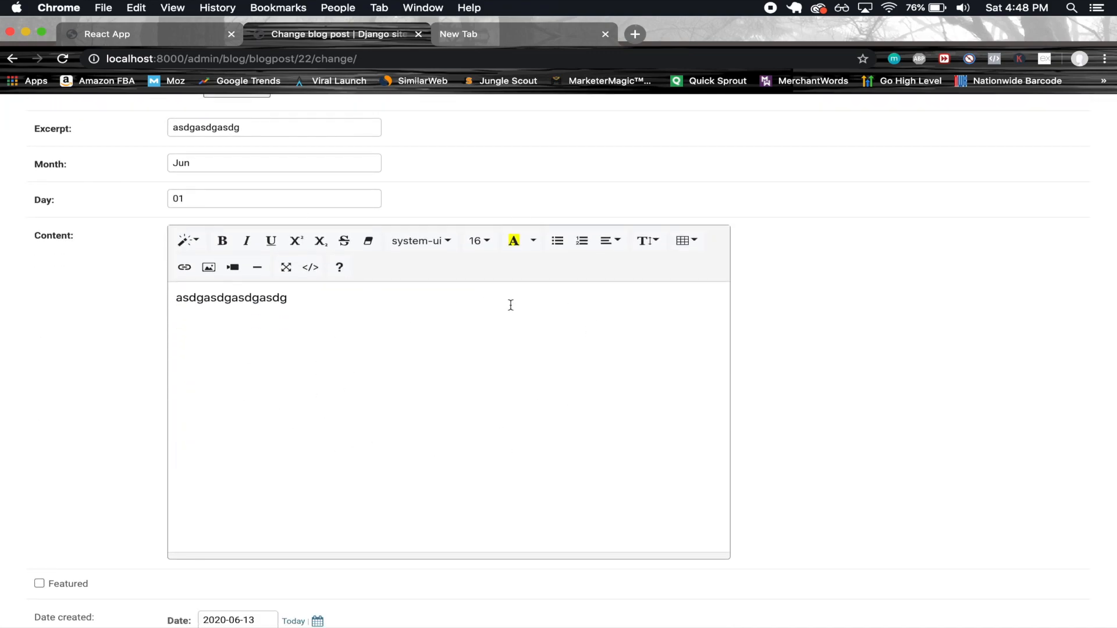
mouse_move(222, 241)
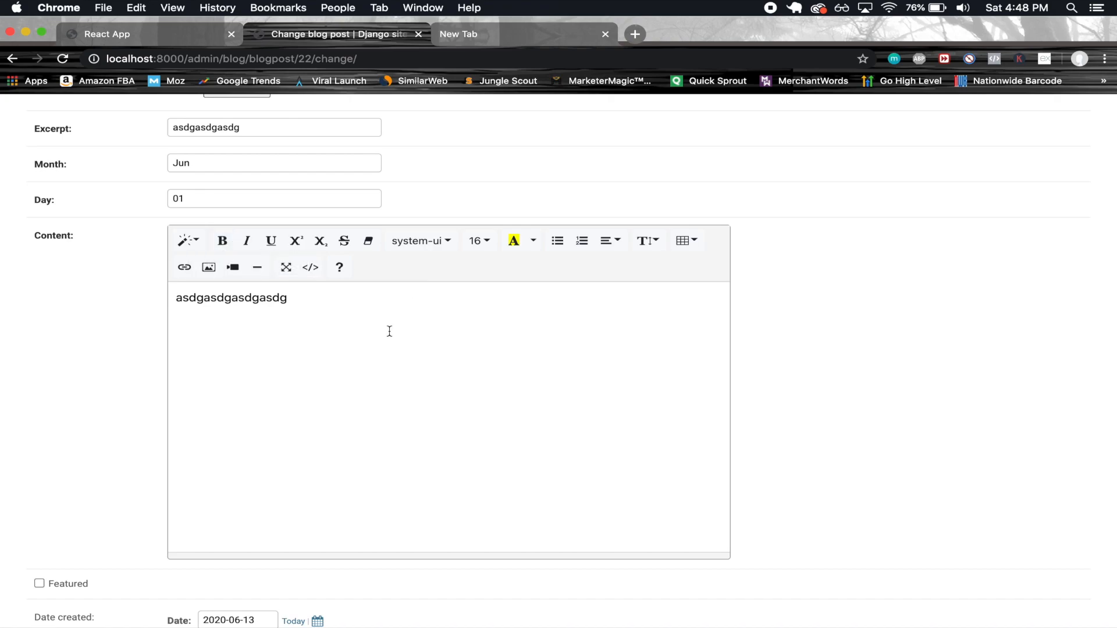
mouse_move(478, 240)
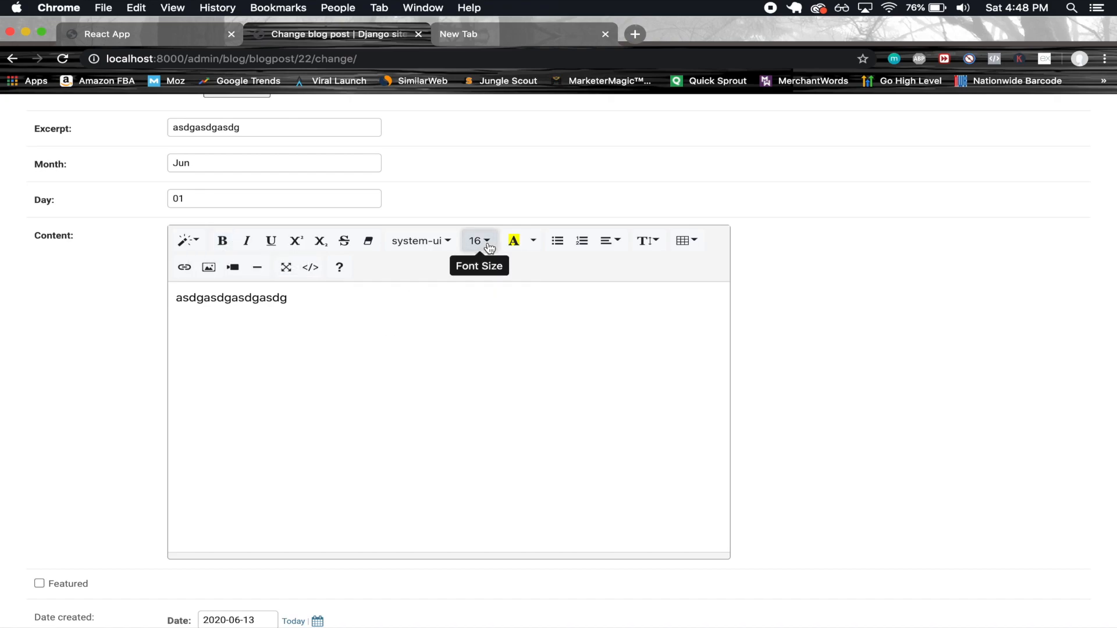
mouse_move(610, 240)
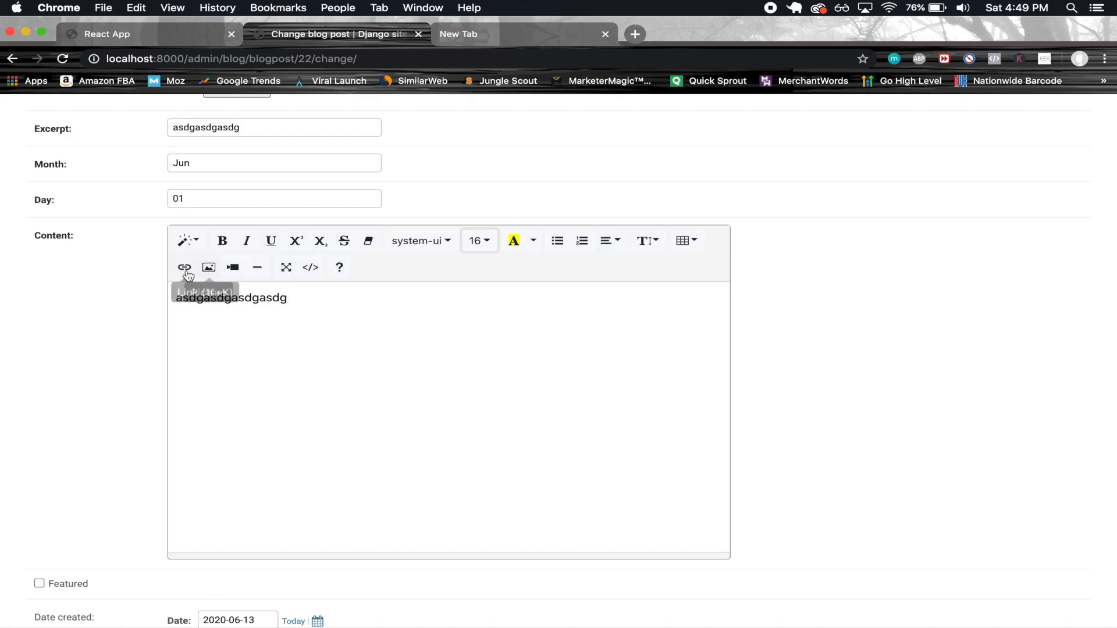
mouse_move(221, 359)
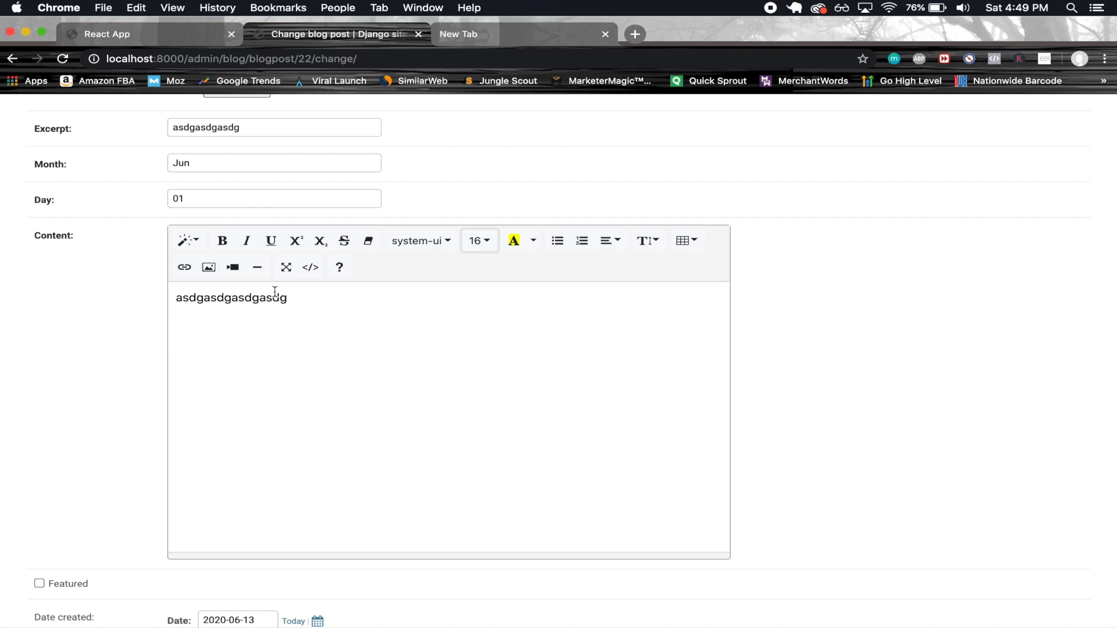
mouse_move(256, 258)
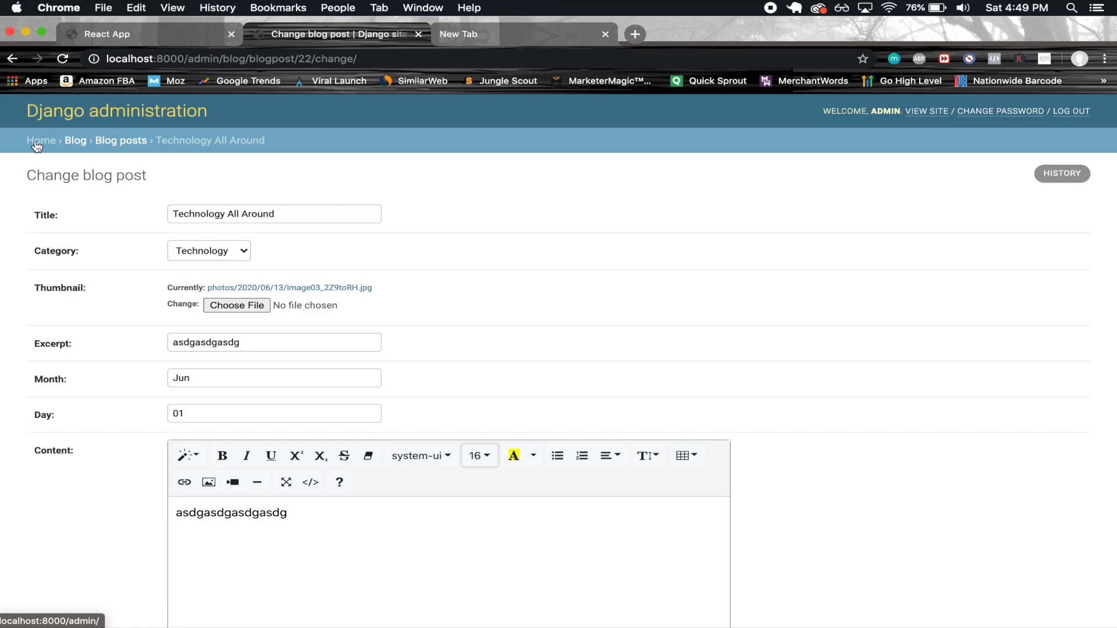
click(1071, 111)
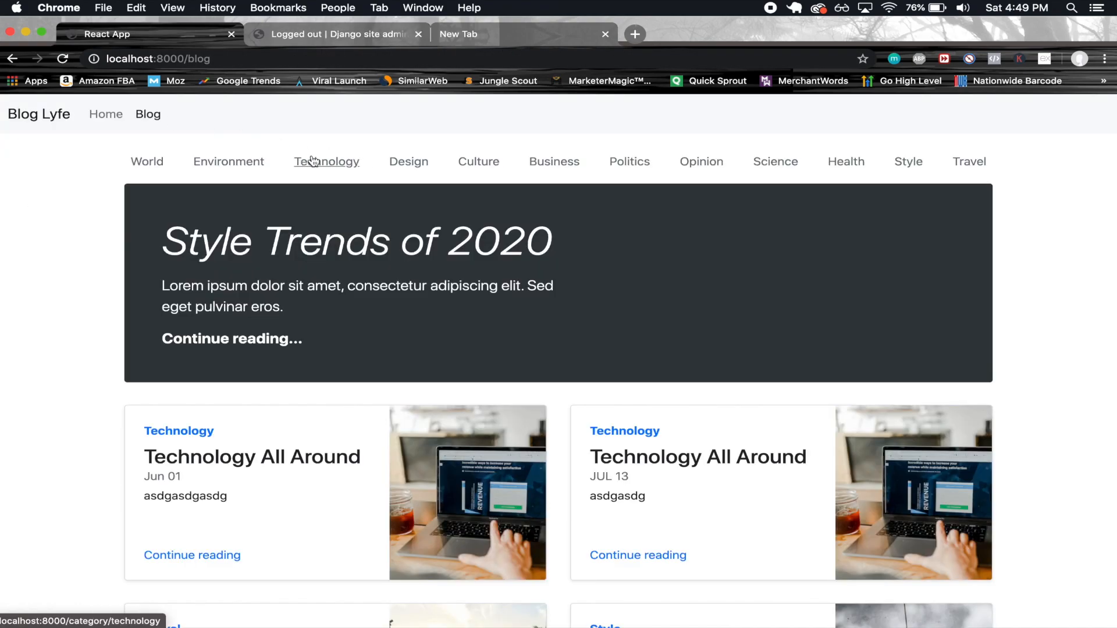
Step: Filter to Technology posts and read the new Jun 01 'Technology All Around' article
click(326, 161)
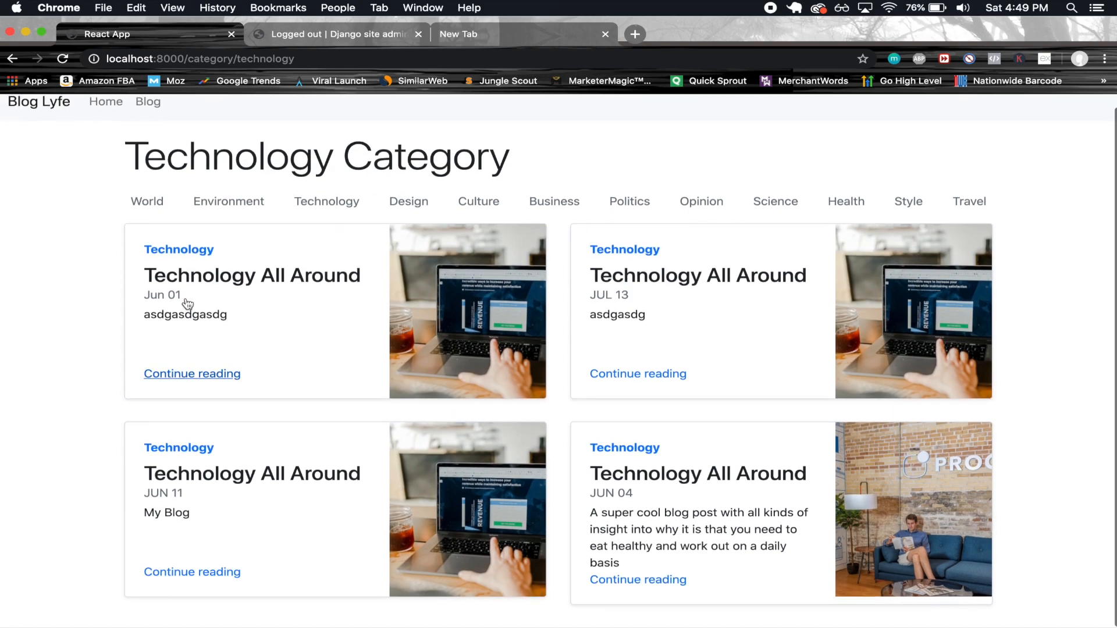
mouse_move(192, 374)
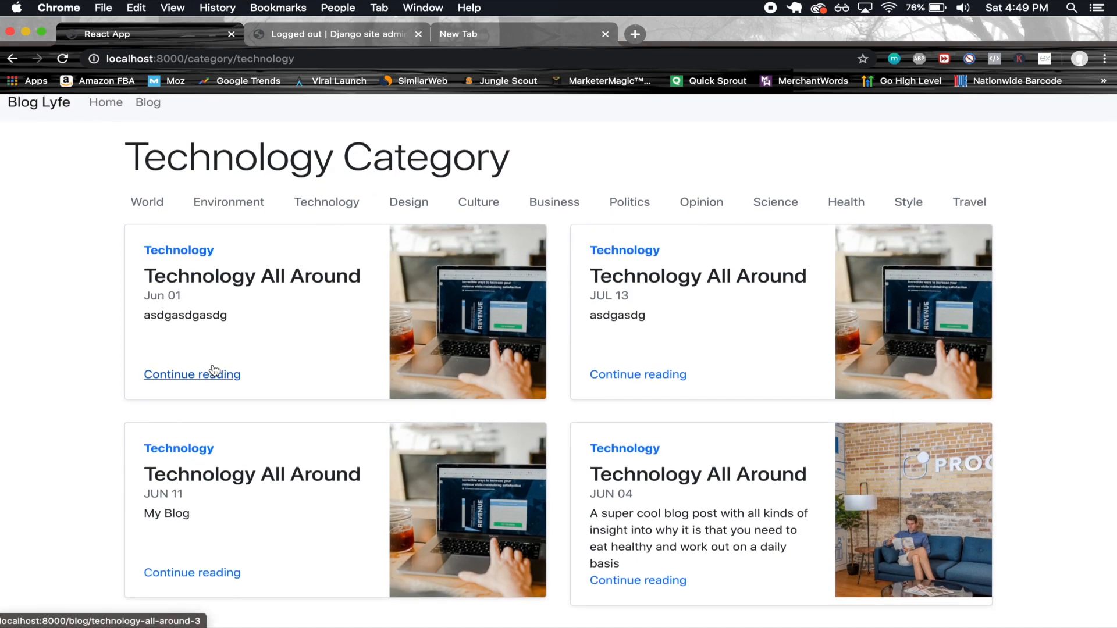
click(191, 374)
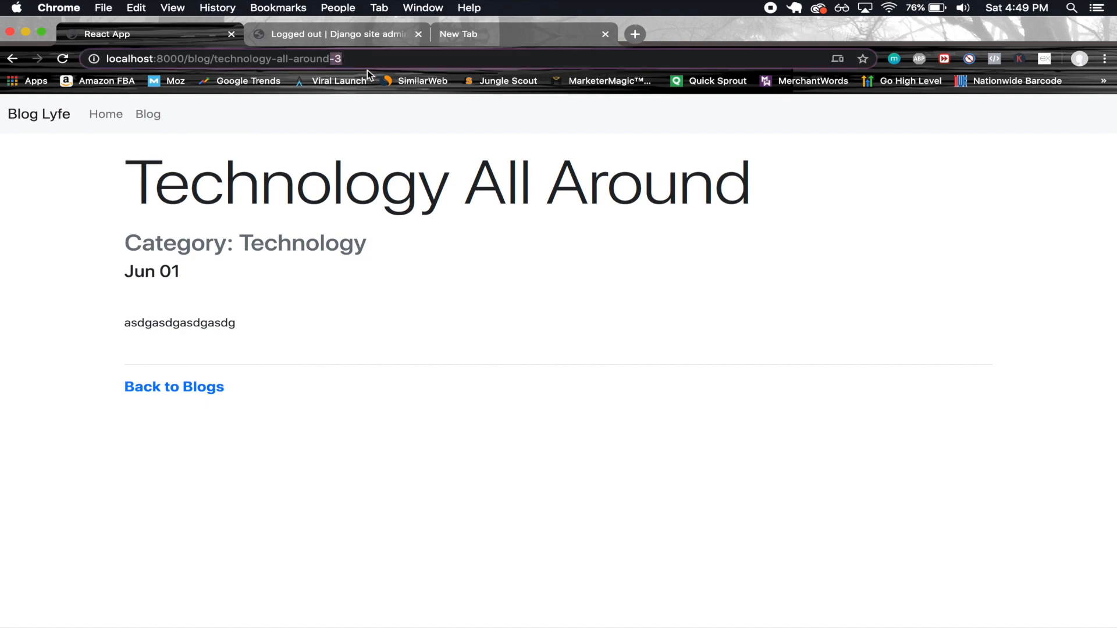
mouse_move(174, 387)
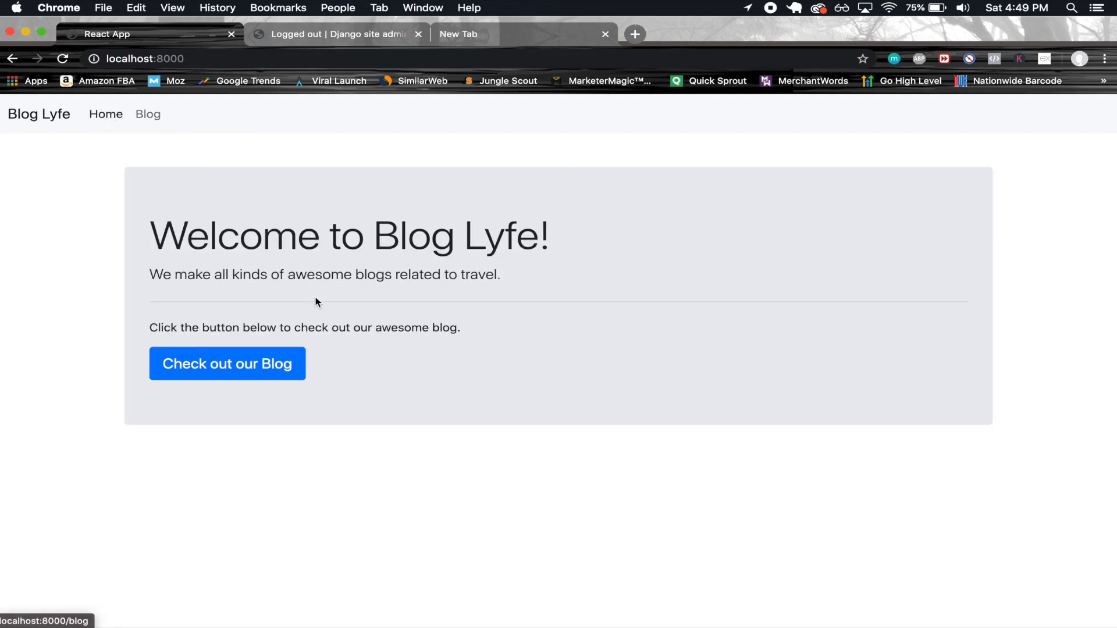
mouse_move(278, 364)
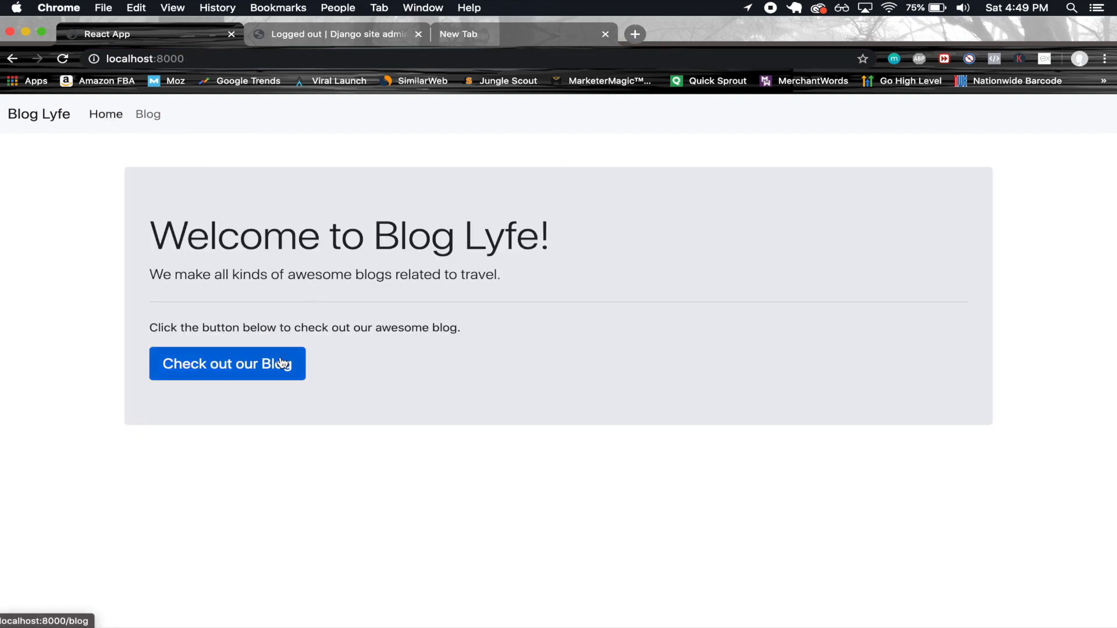
Step: Open the Jun 01 'Technology All Around' post from the blog listing, then return to the listing
click(228, 363)
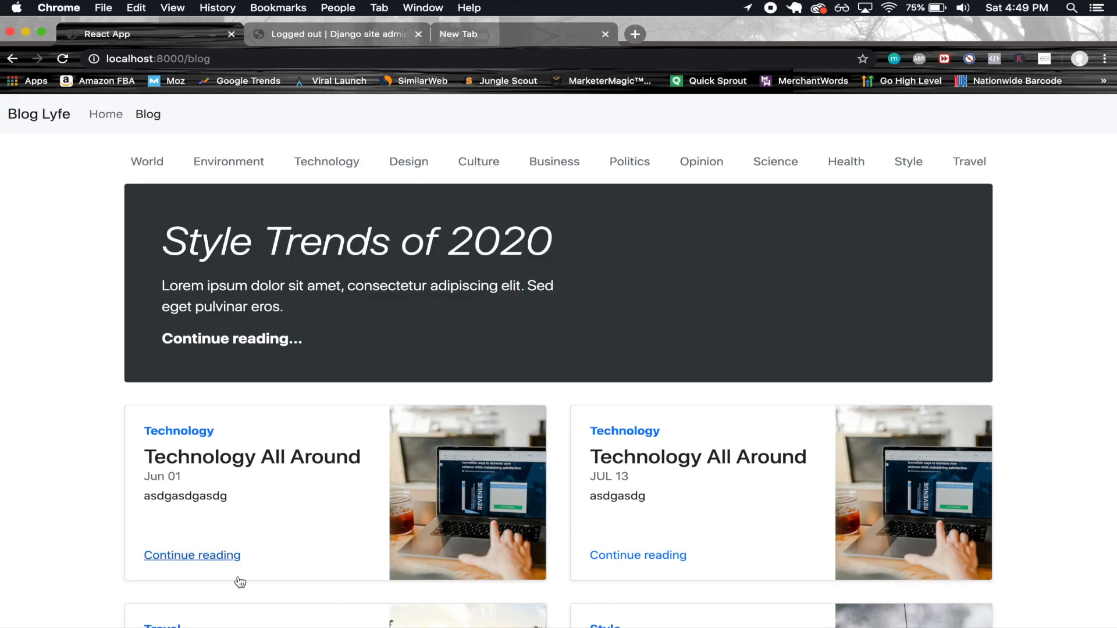
click(192, 555)
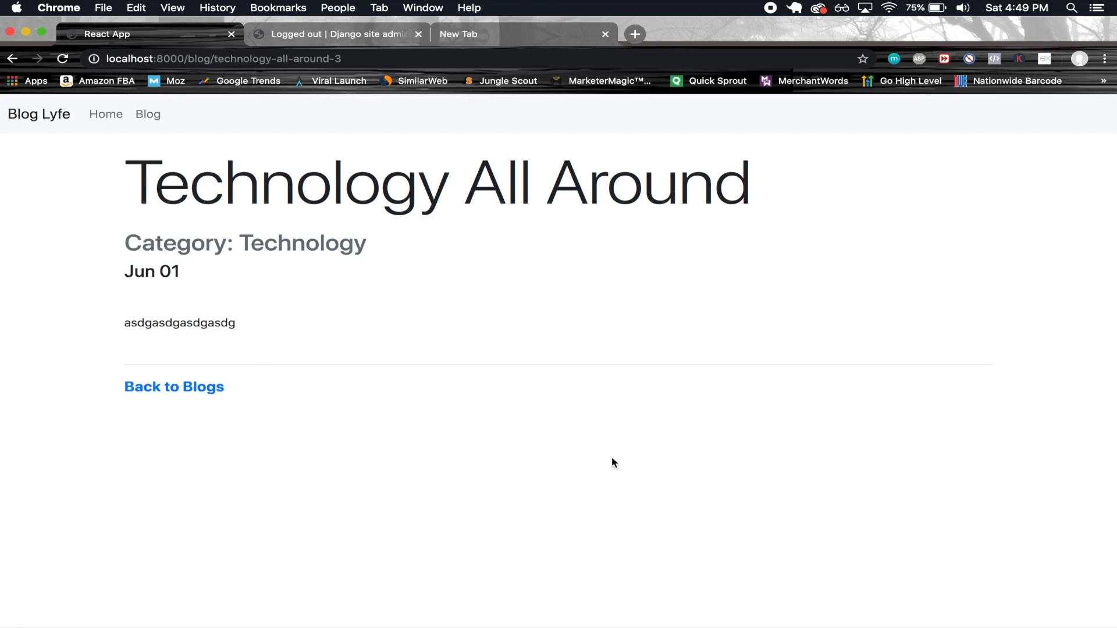
click(174, 387)
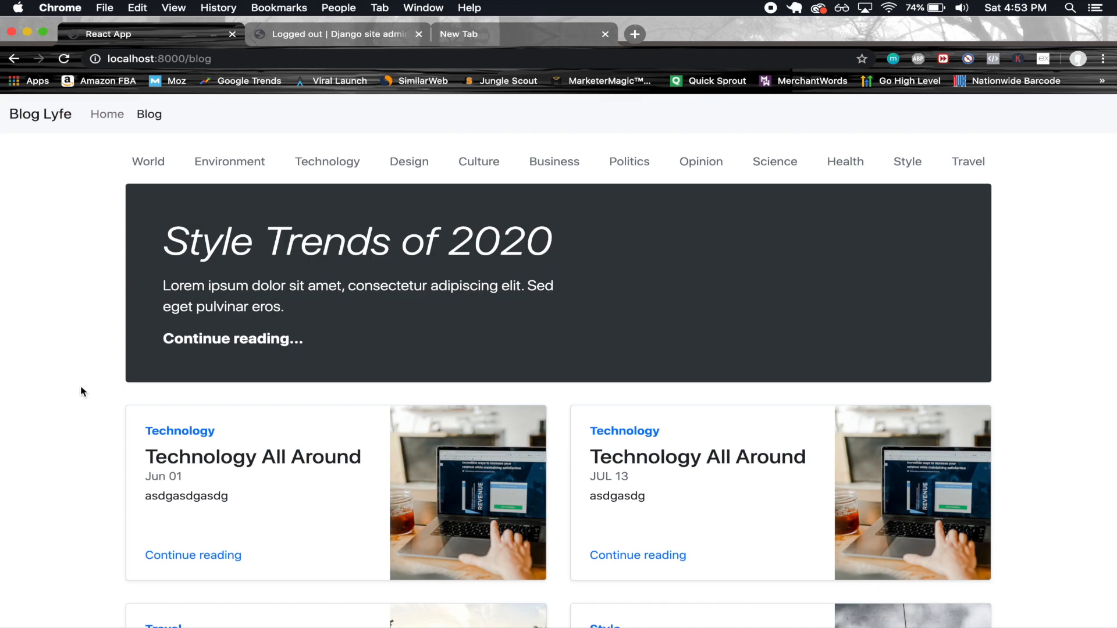
mouse_move(171, 269)
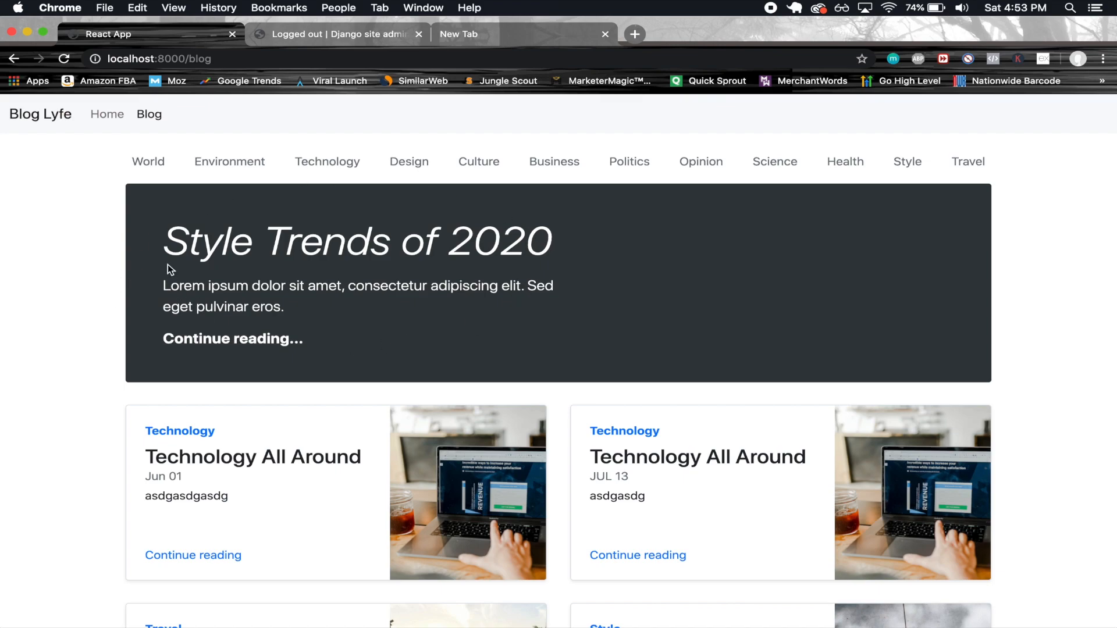
mouse_move(562, 312)
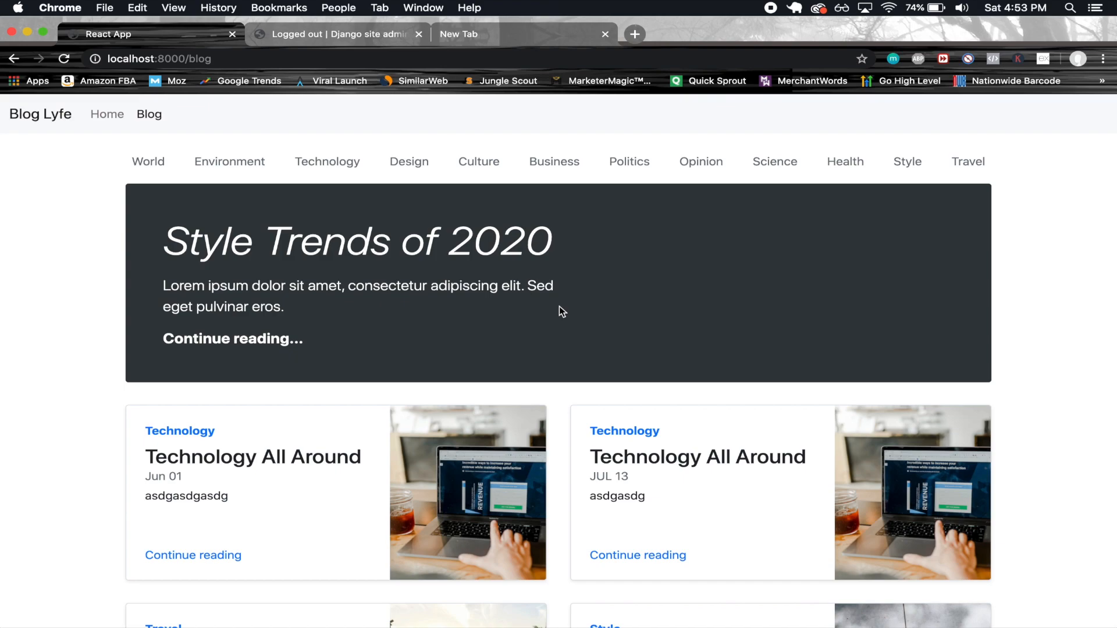
mouse_move(521, 317)
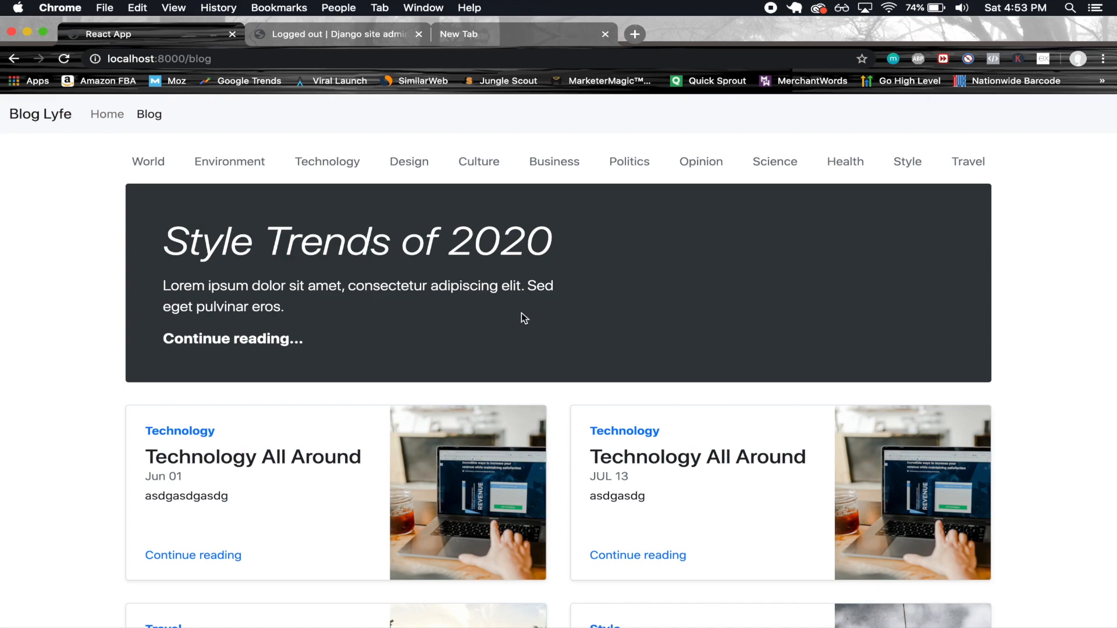
mouse_move(665, 314)
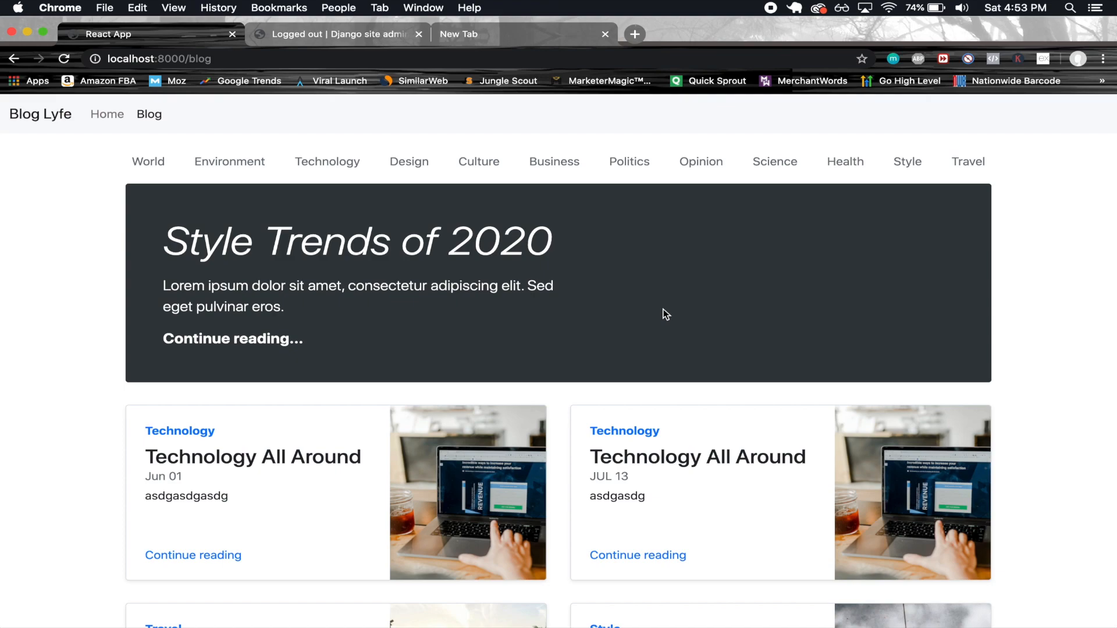
mouse_move(335, 213)
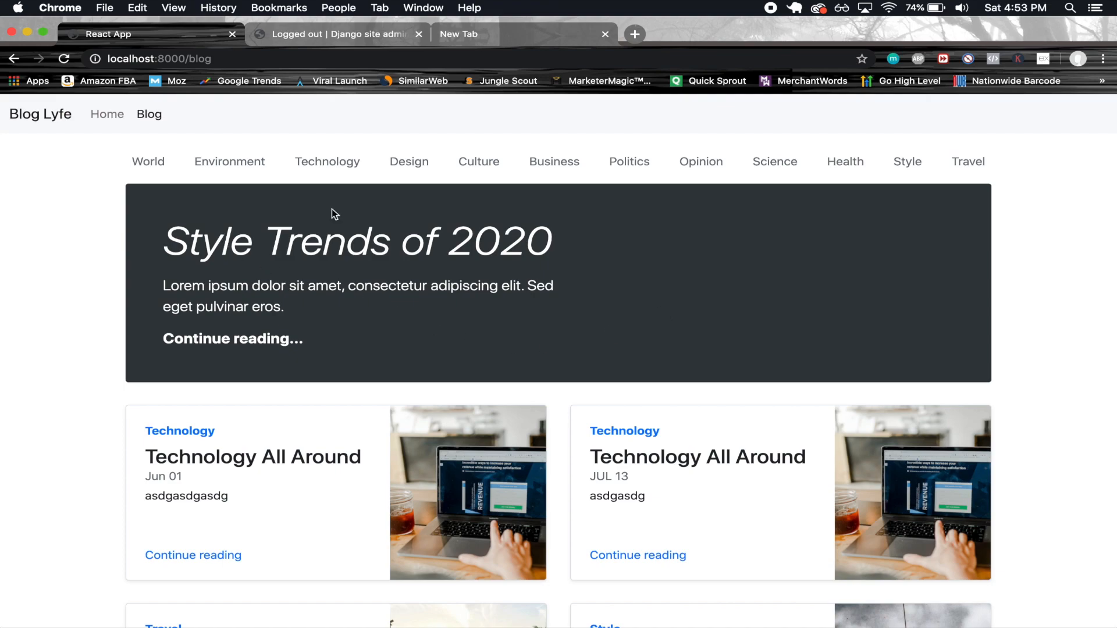
mouse_move(766, 291)
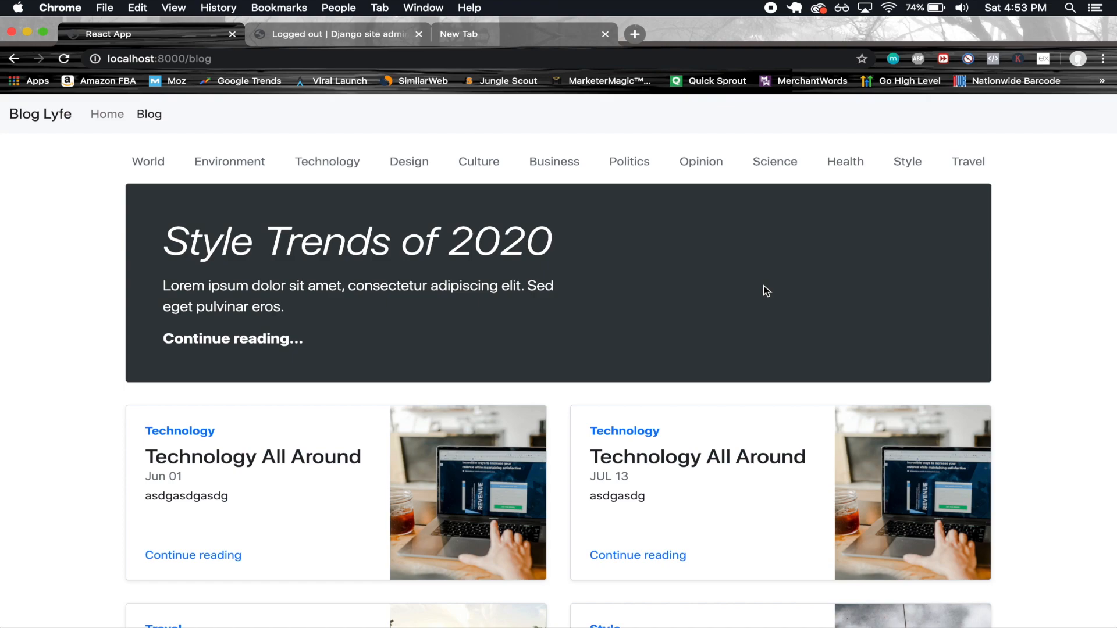
mouse_move(791, 51)
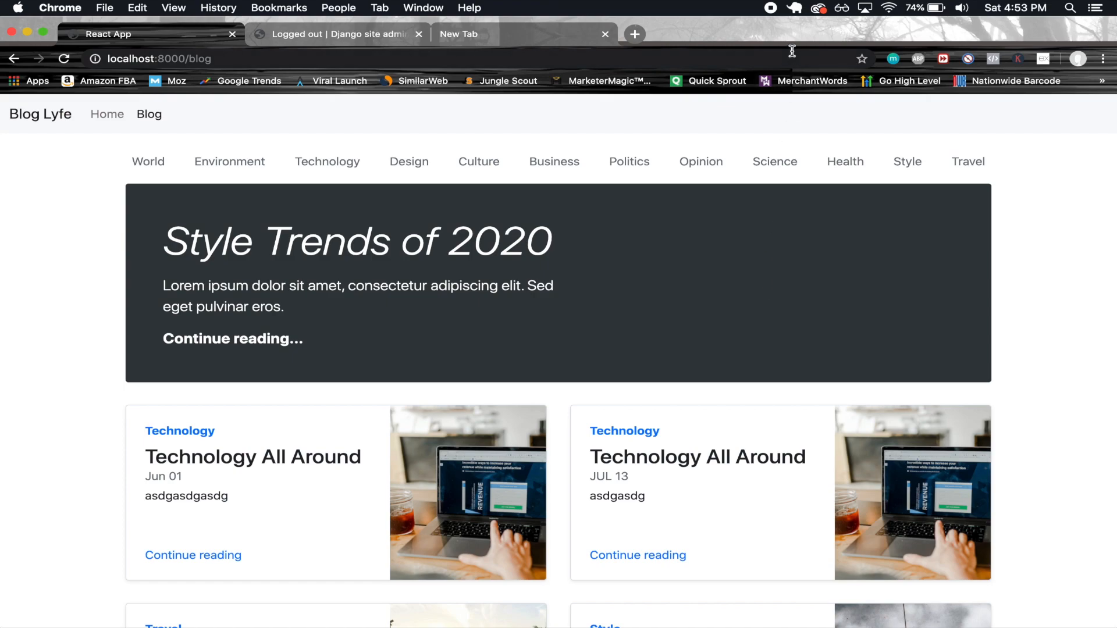